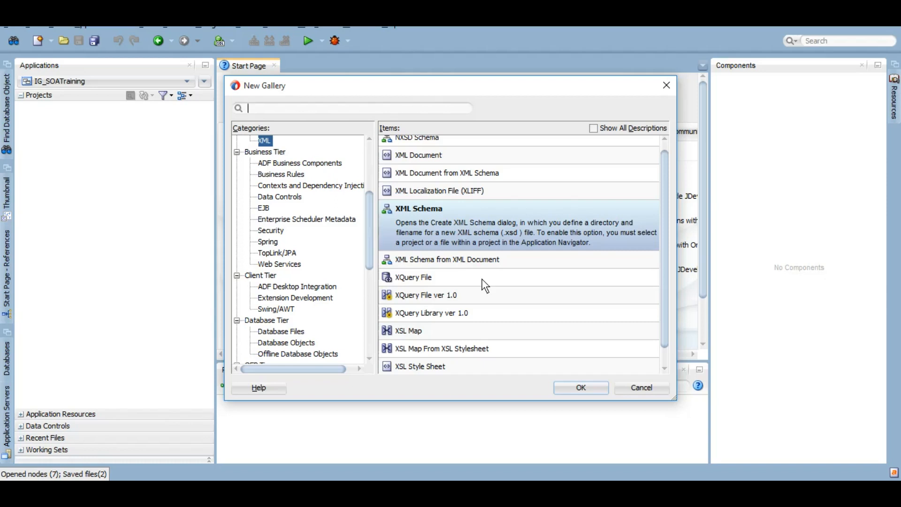
- Create the IG_WhileLoopDemo SOA project and start the new WhileLp.xsd XML schema file
{"action": "type", "text": "s"}
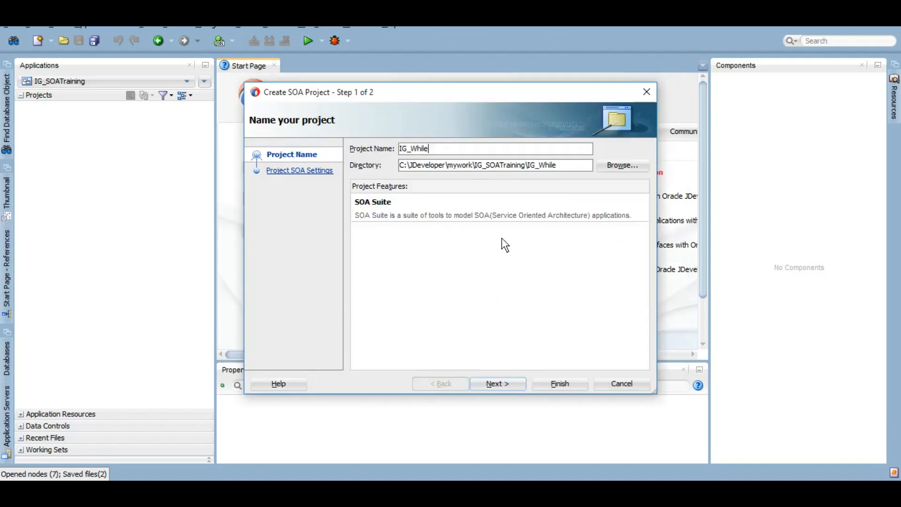
{"action": "left_click", "coordinate": [560, 383]}
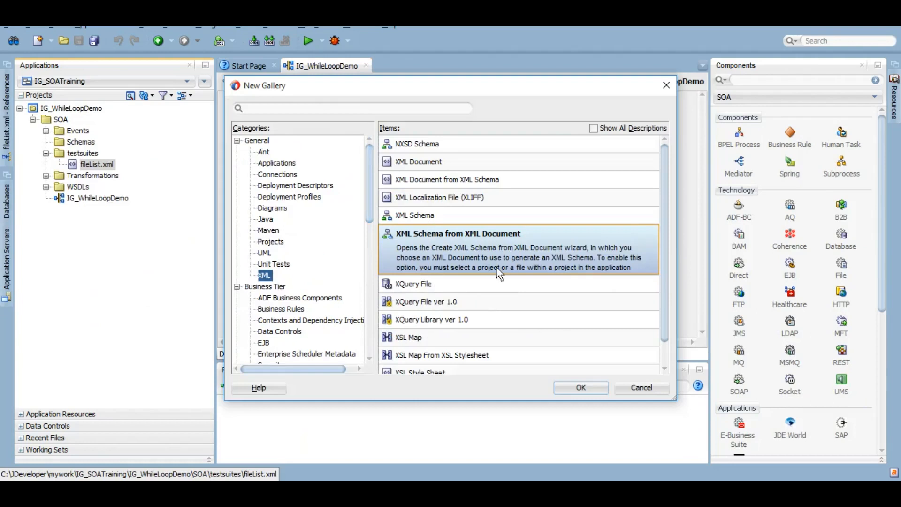
{"action": "left_click", "coordinate": [581, 388]}
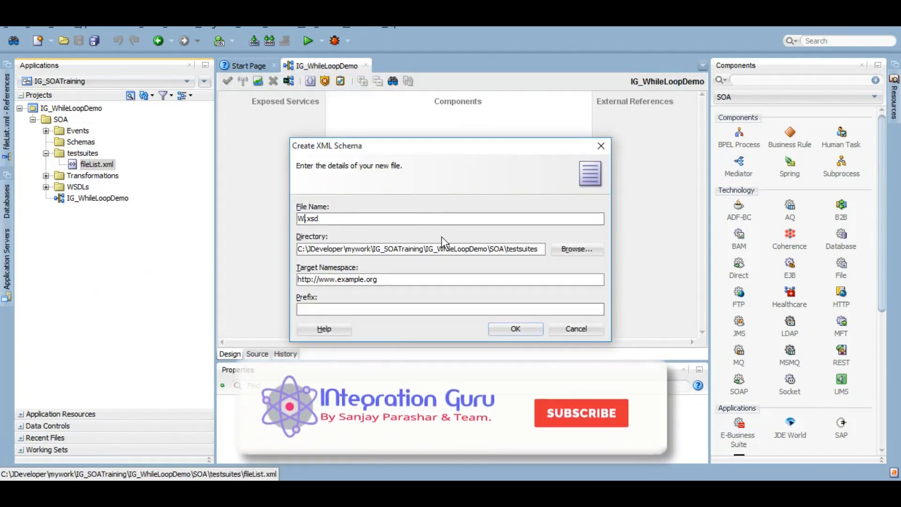
{"action": "left_click", "coordinate": [576, 249]}
{"action": "type", "text": "serCount"}
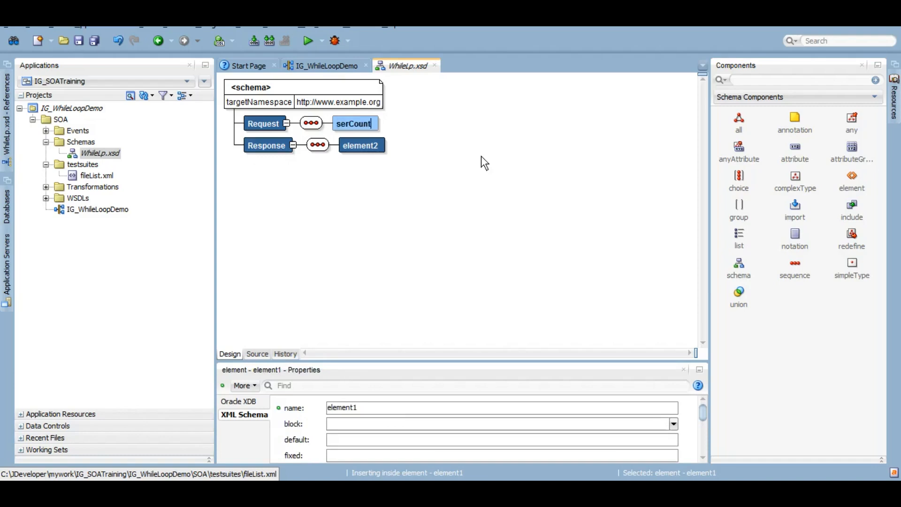
- Type the Request child UserCounter as xsd:integer and the Response child Result as xsd:string
{"action": "type", "text": "integer"}
{"action": "left_click", "coordinate": [362, 146]}
{"action": "type", "text": "Result"}
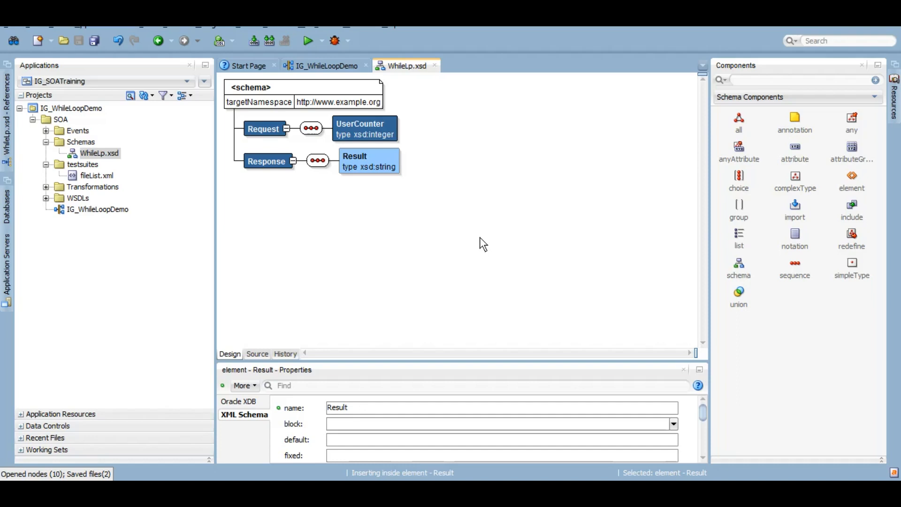
- Insert a synchronous BPELProcess into the composite using the schema's Request and Response elements as input and output
{"action": "left_click", "coordinate": [324, 65]}
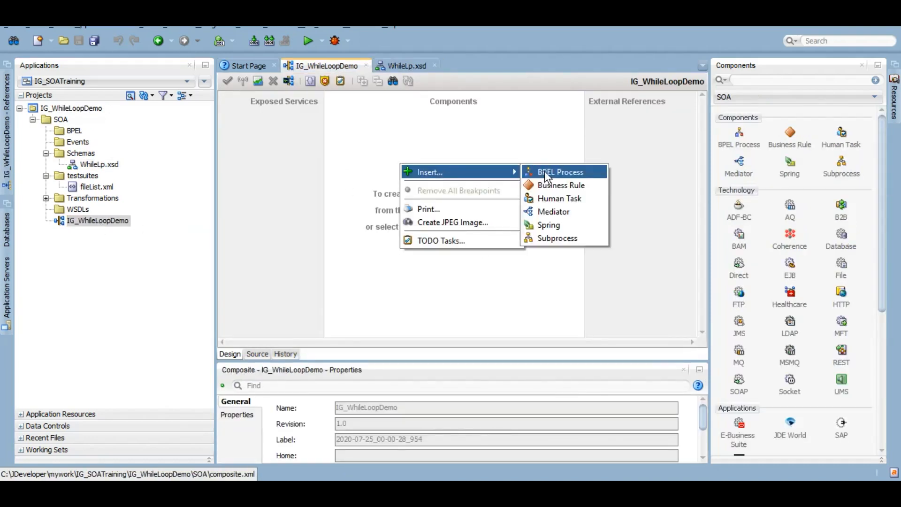
{"action": "left_click", "coordinate": [563, 172]}
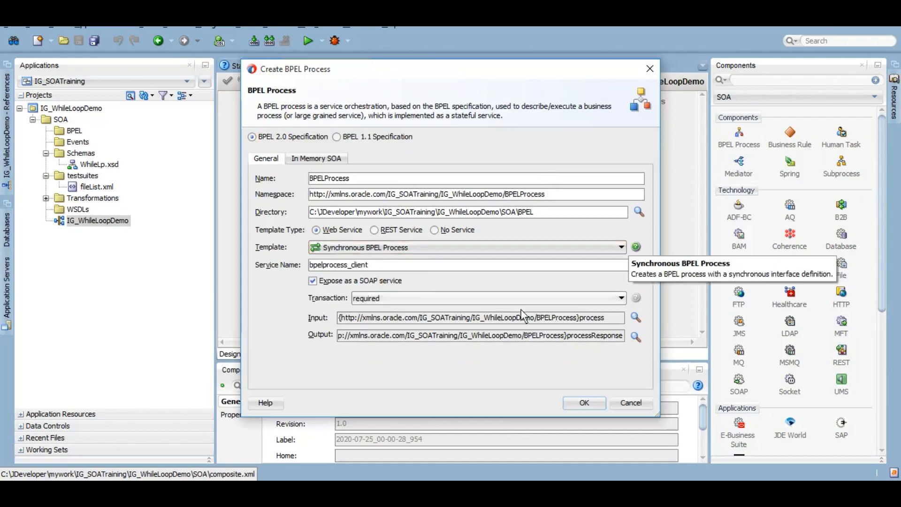
{"action": "left_click", "coordinate": [635, 318]}
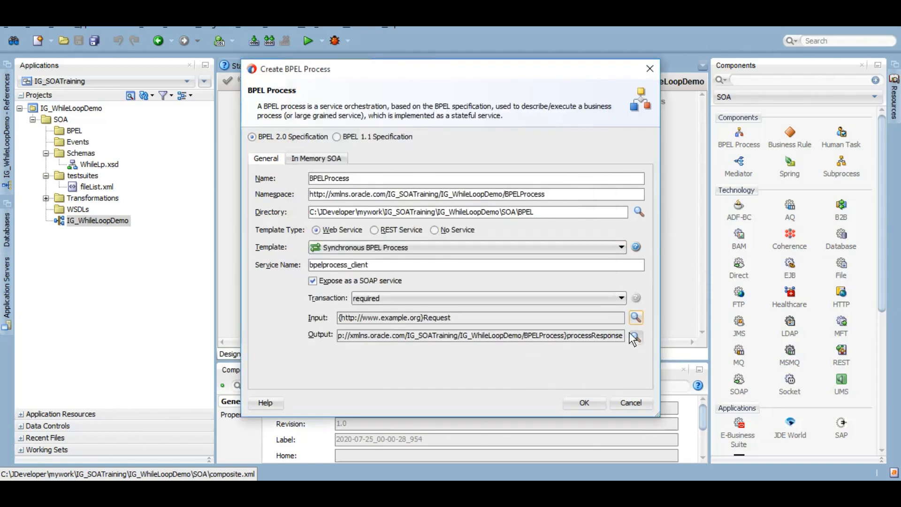
{"action": "left_click", "coordinate": [636, 336]}
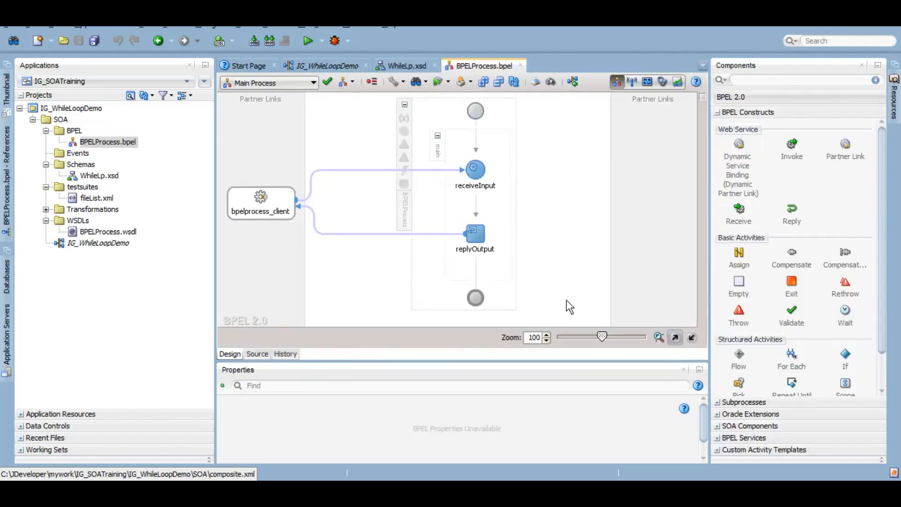
- Add a new process-level variable and name it CounterVar
{"action": "left_click", "coordinate": [94, 41]}
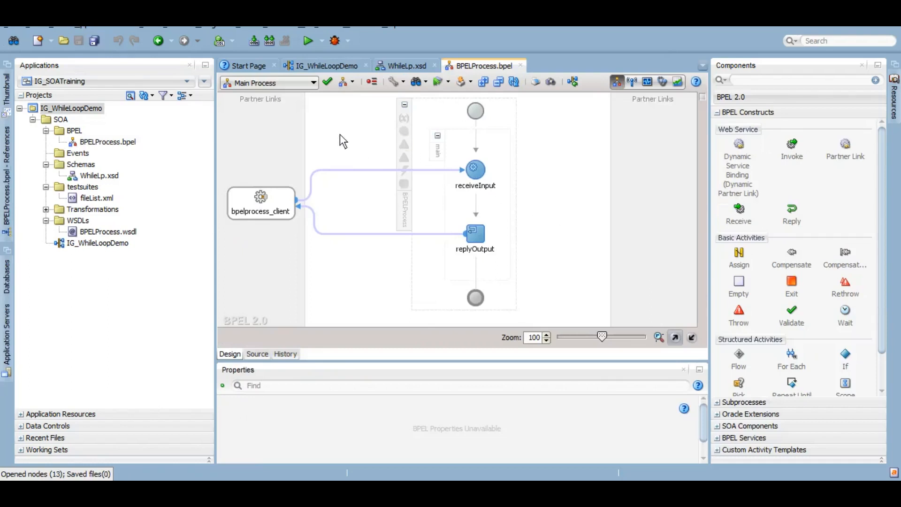
{"action": "left_click", "coordinate": [345, 81]}
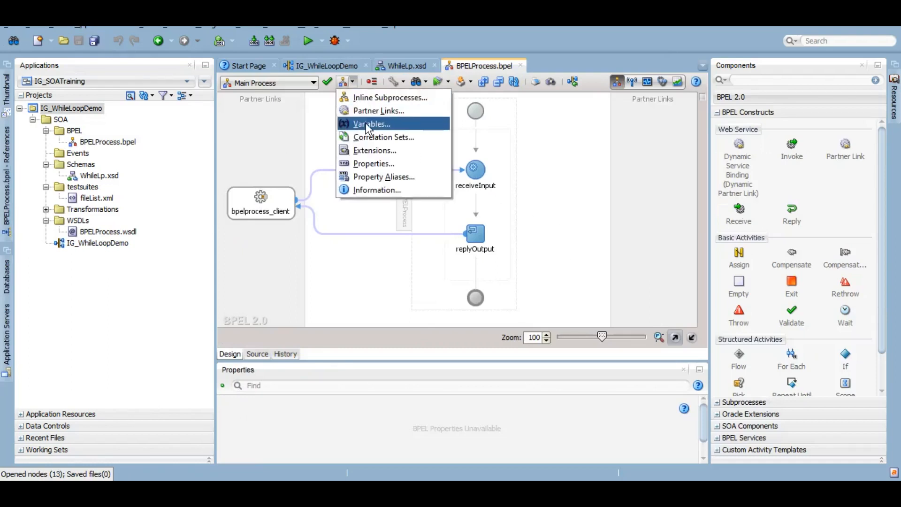
{"action": "left_click", "coordinate": [371, 124]}
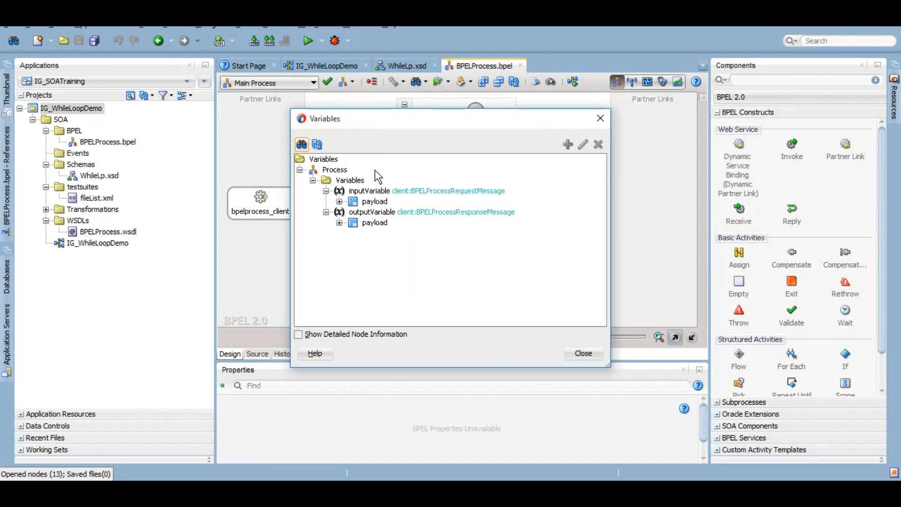
{"action": "left_click", "coordinate": [350, 180]}
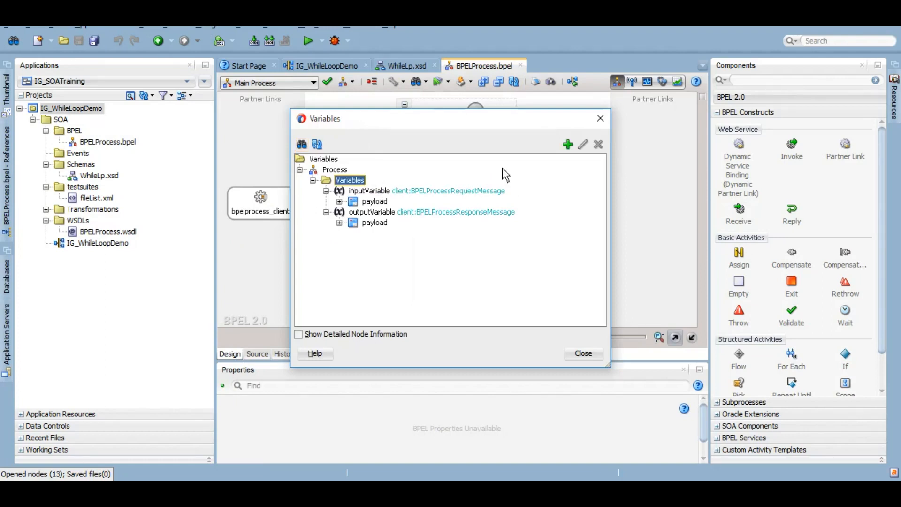
{"action": "left_click", "coordinate": [567, 144]}
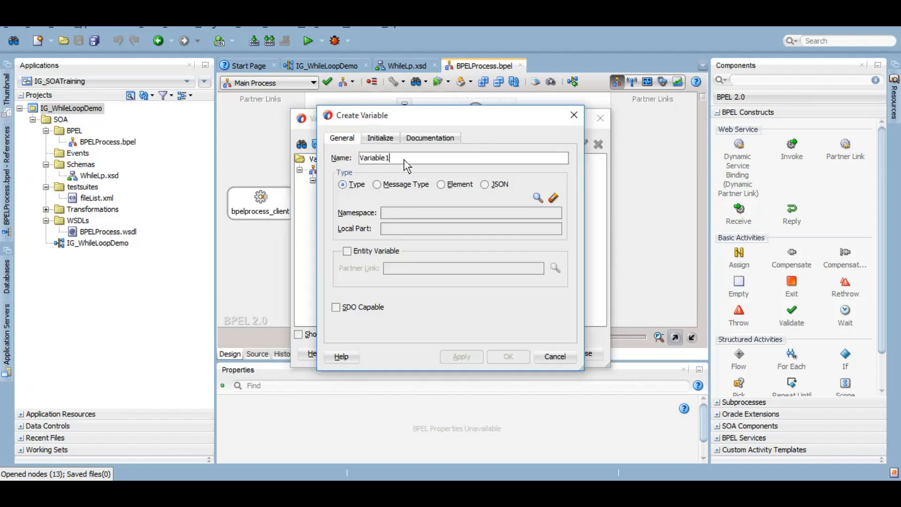
{"action": "type", "text": "CountVariable"}
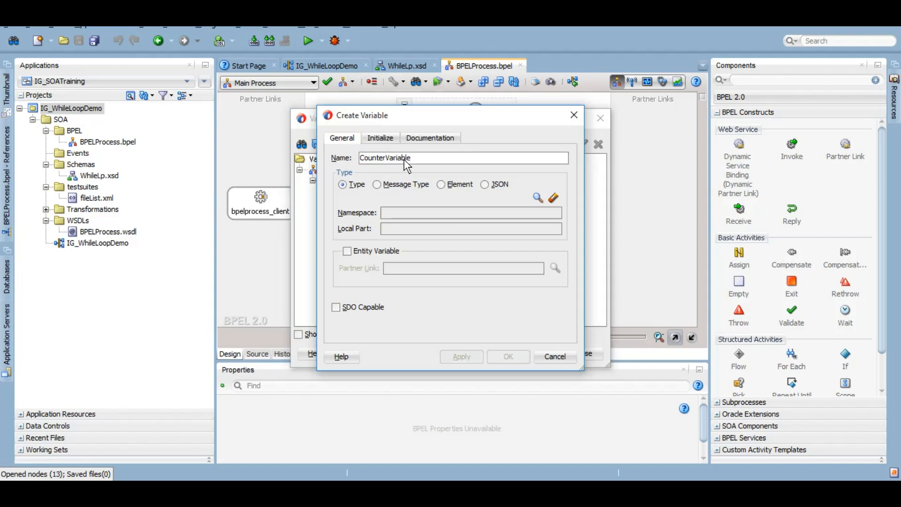
{"action": "double_click", "coordinate": [403, 158]}
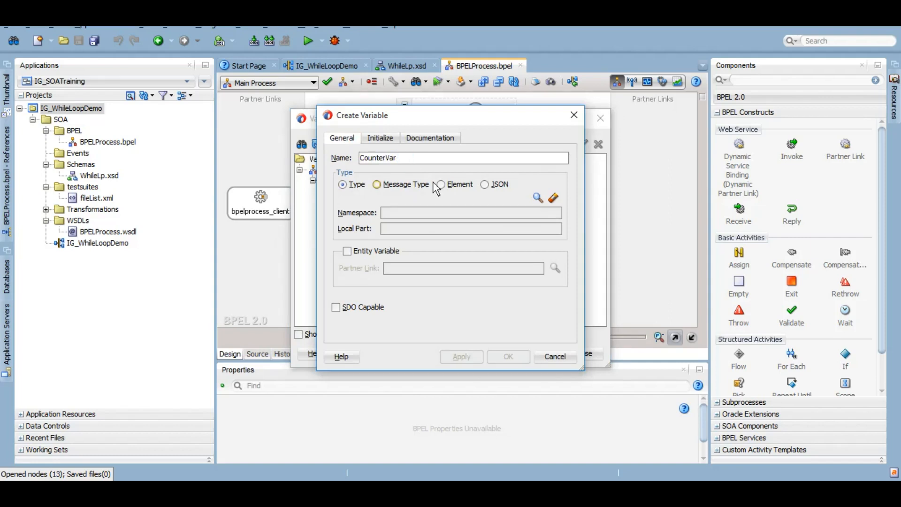
- Set CounterVar's type to XML Schema integer and save the variable
{"action": "left_click", "coordinate": [537, 198]}
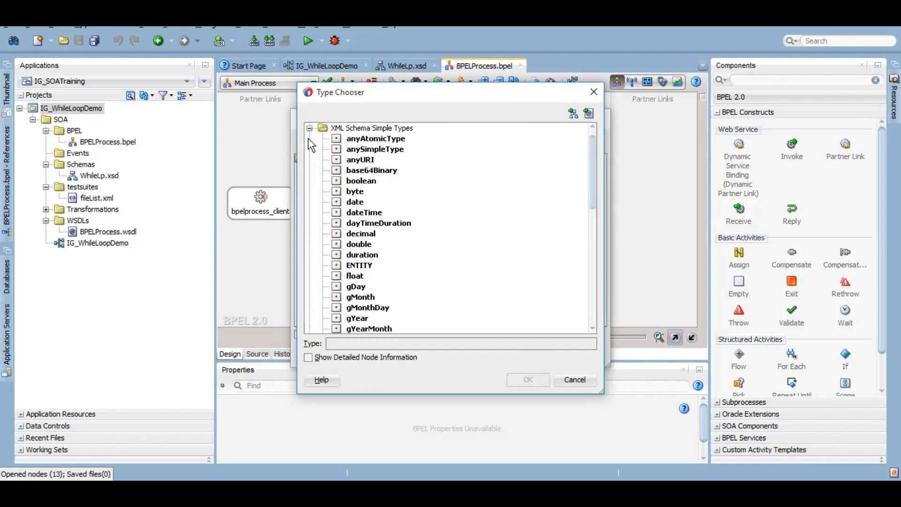
{"action": "scroll", "scroll_direction": "down", "scroll_amount": 3}
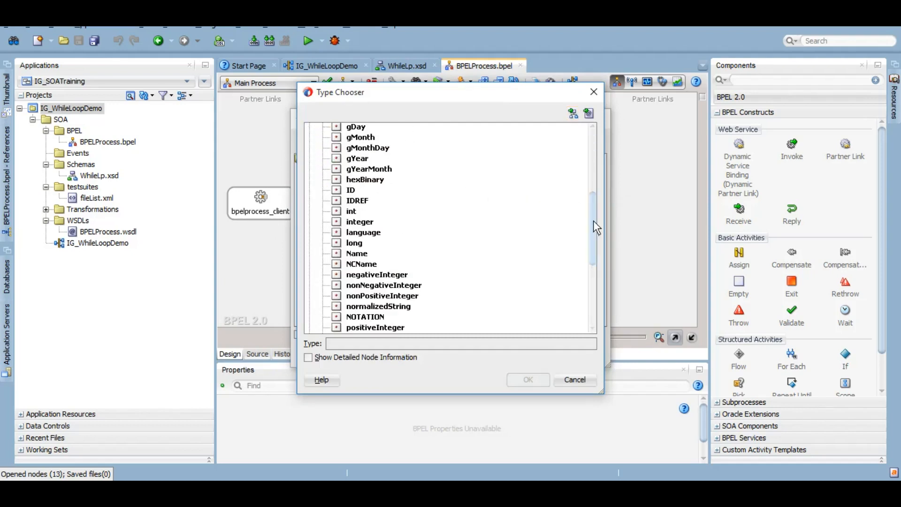
{"action": "left_click", "coordinate": [360, 221]}
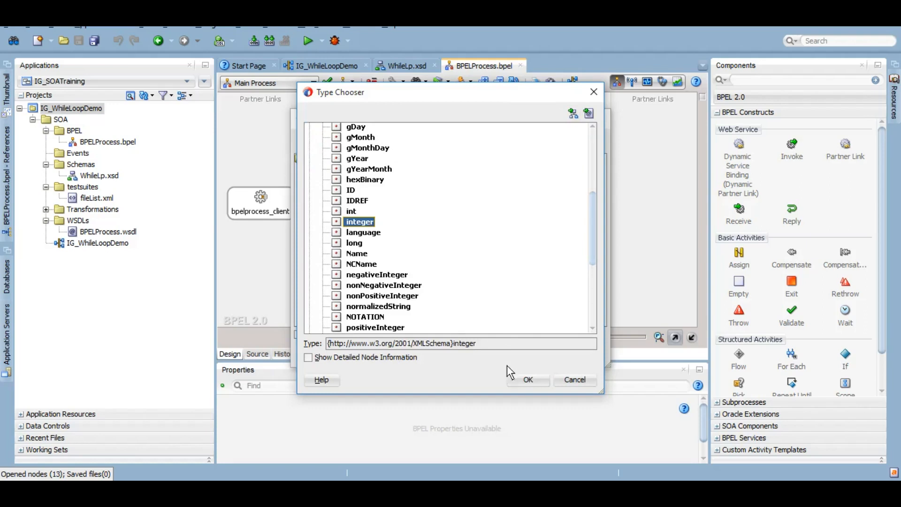
{"action": "left_click", "coordinate": [528, 380]}
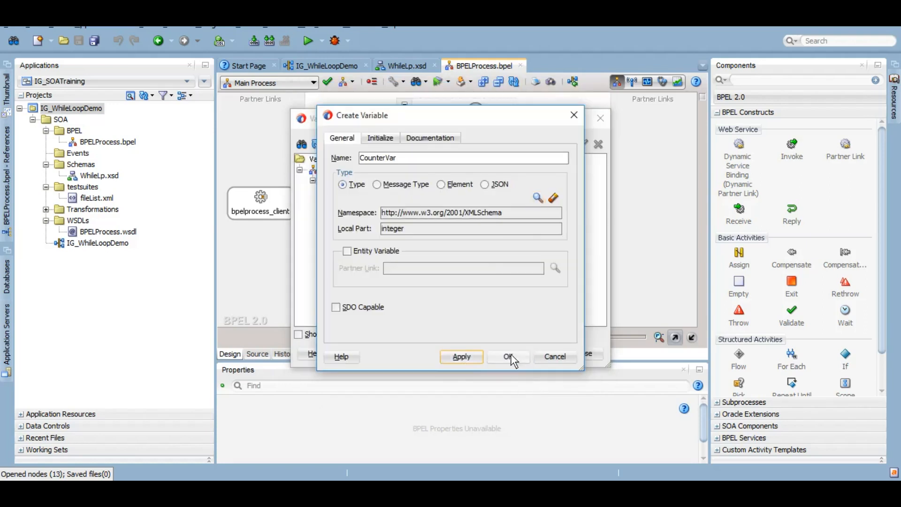
{"action": "left_click", "coordinate": [508, 356]}
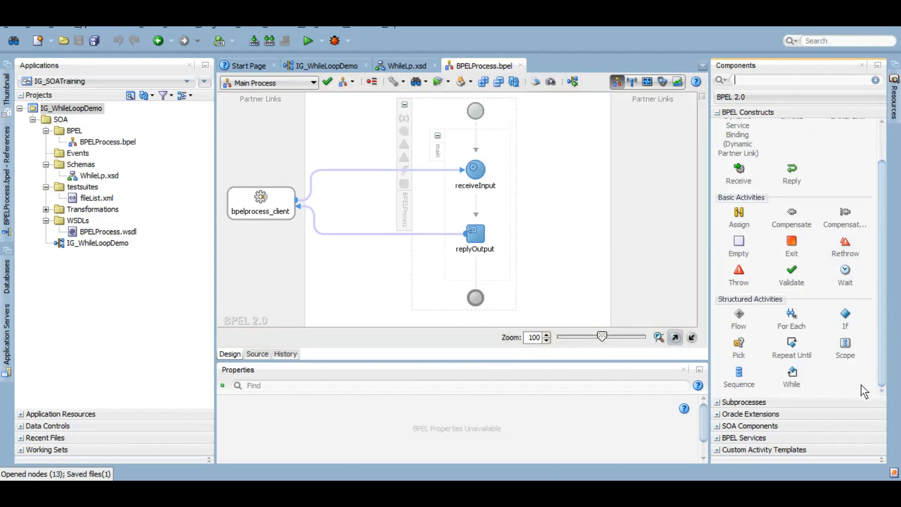
{"action": "mouse_move", "coordinate": [791, 382]}
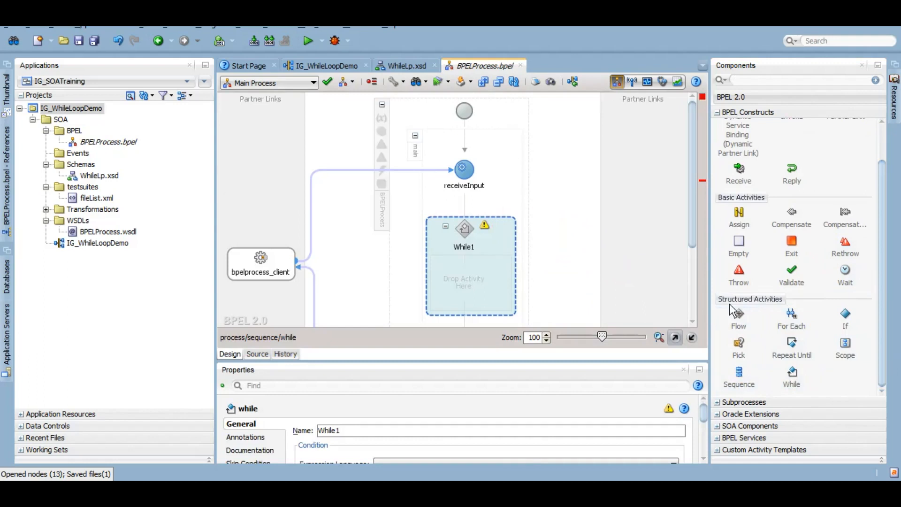
{"action": "mouse_move", "coordinate": [889, 326]}
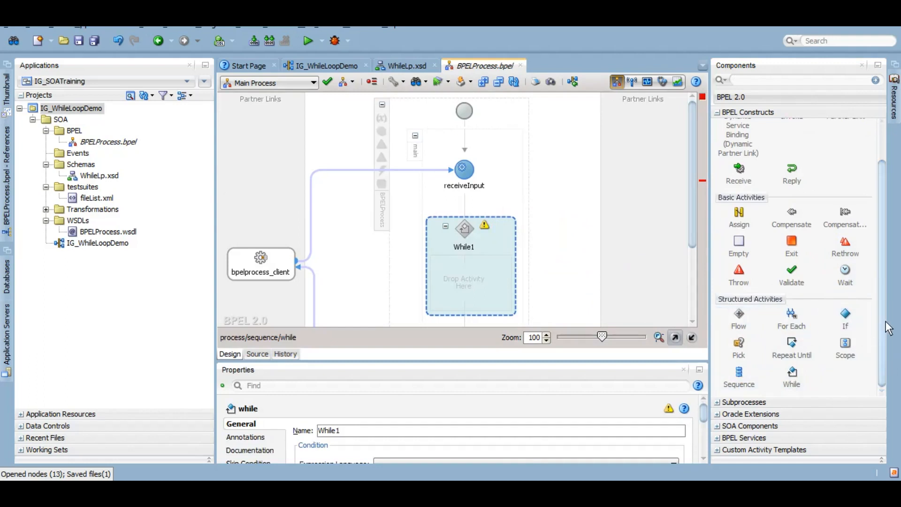
{"action": "mouse_move", "coordinate": [490, 283]}
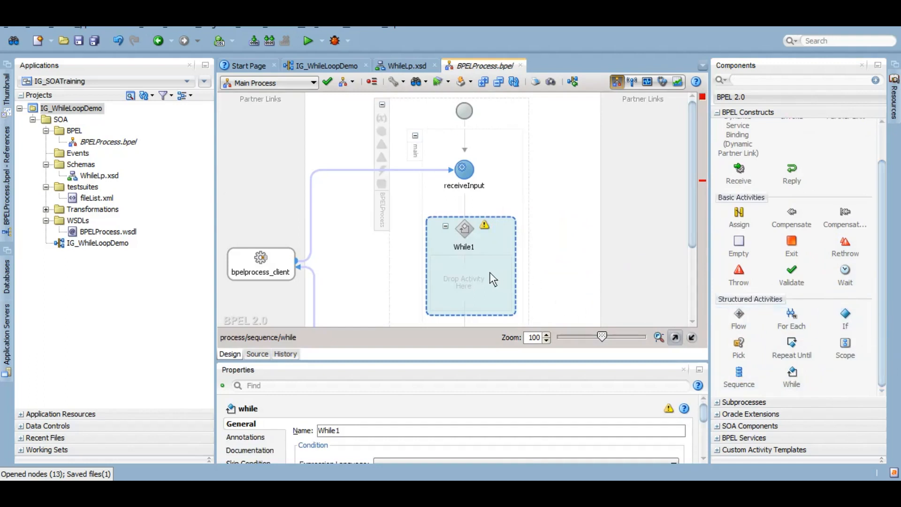
- Set While1's condition language to XPath 1.0 and start a != condition using CounterVar in the expression builder
{"action": "double_click", "coordinate": [464, 229]}
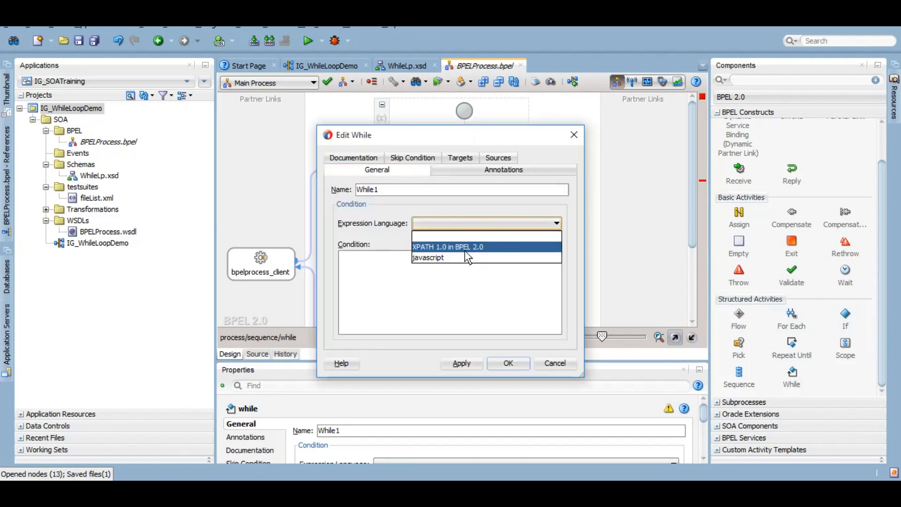
{"action": "left_click", "coordinate": [448, 247]}
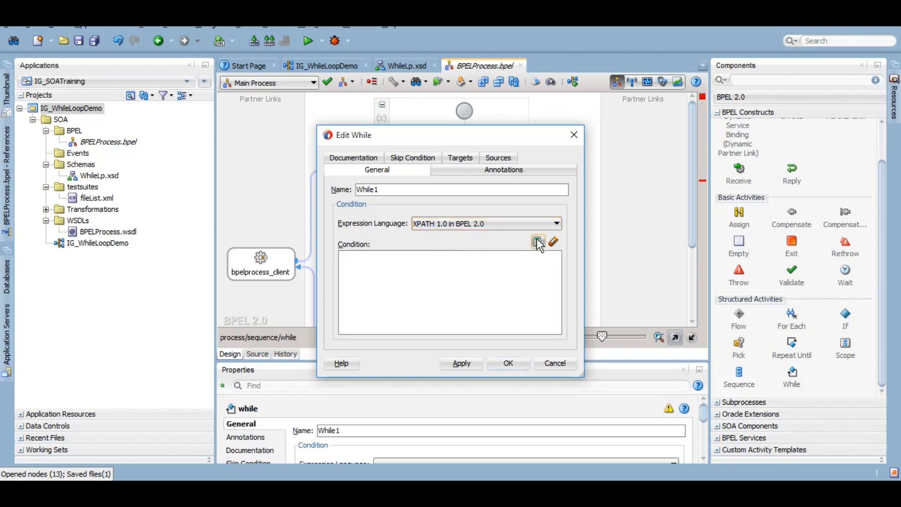
{"action": "left_click", "coordinate": [538, 242]}
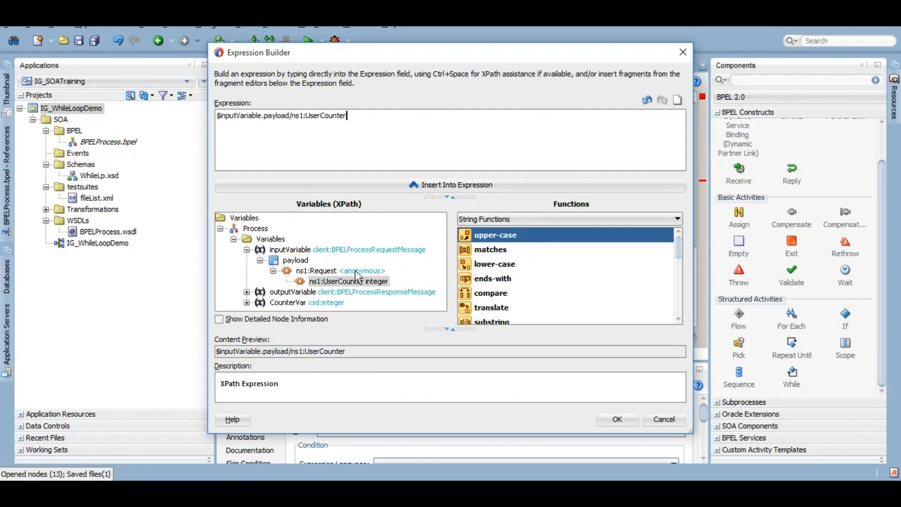
{"action": "type", "text": "!="}
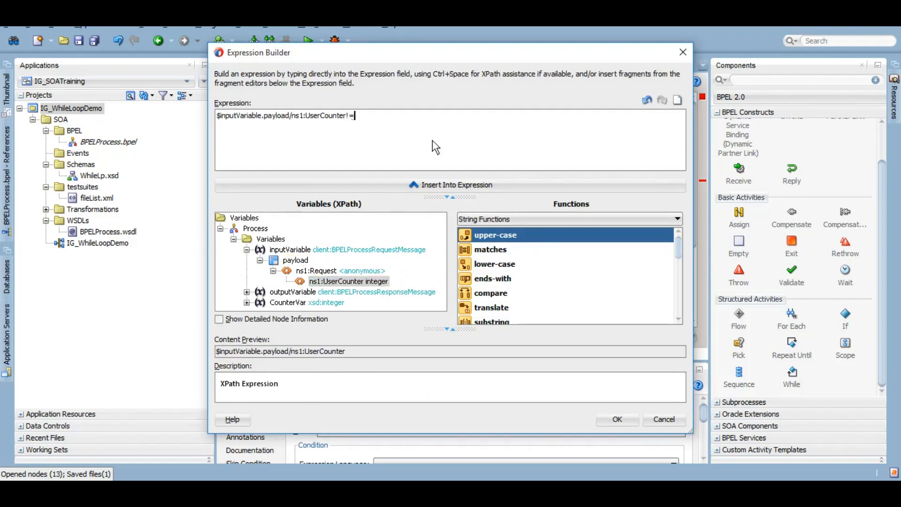
{"action": "left_click", "coordinate": [287, 302]}
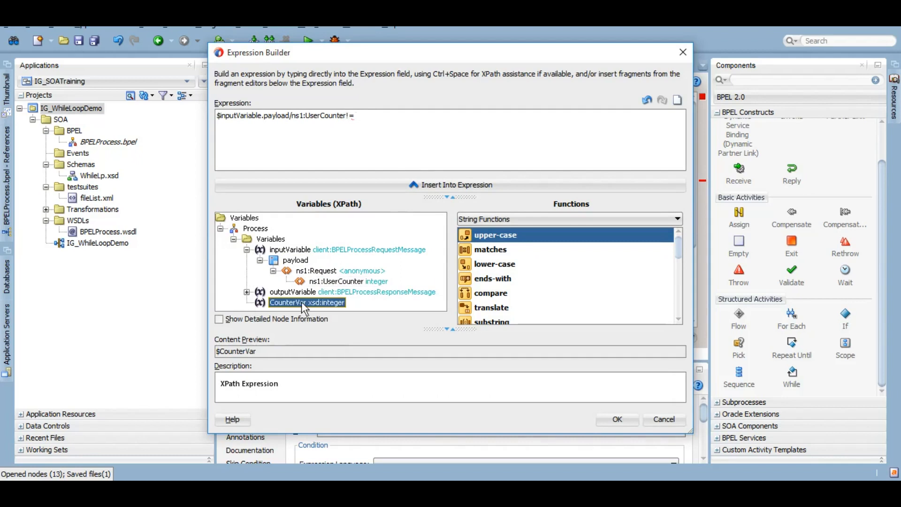
{"action": "left_click", "coordinate": [618, 420]}
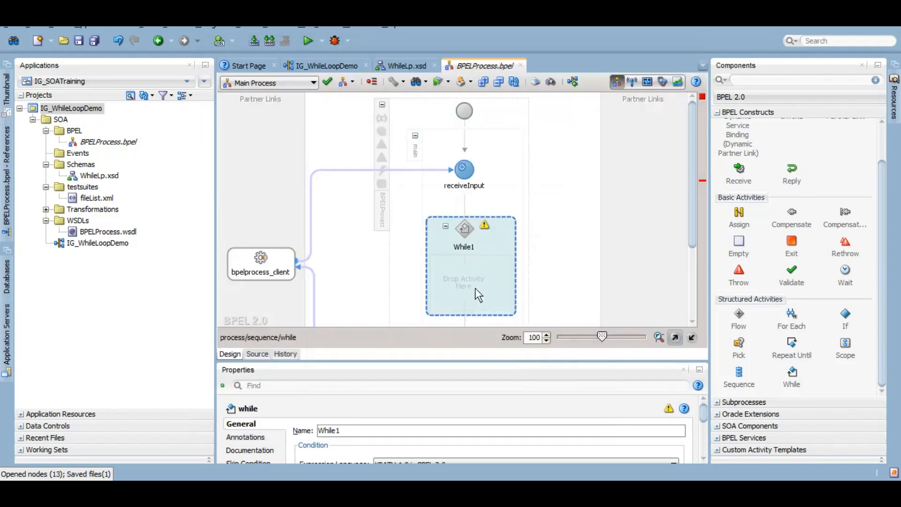
{"action": "mouse_move", "coordinate": [452, 258]}
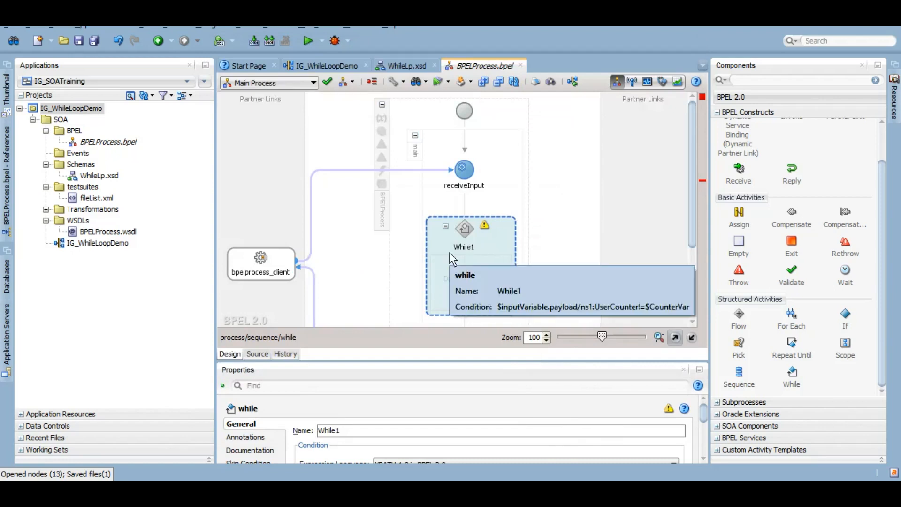
- Name the assign AssignCounterVar and make it copy the expression 1 into CounterVar
{"action": "scroll", "scroll_direction": "down", "scroll_amount": 3}
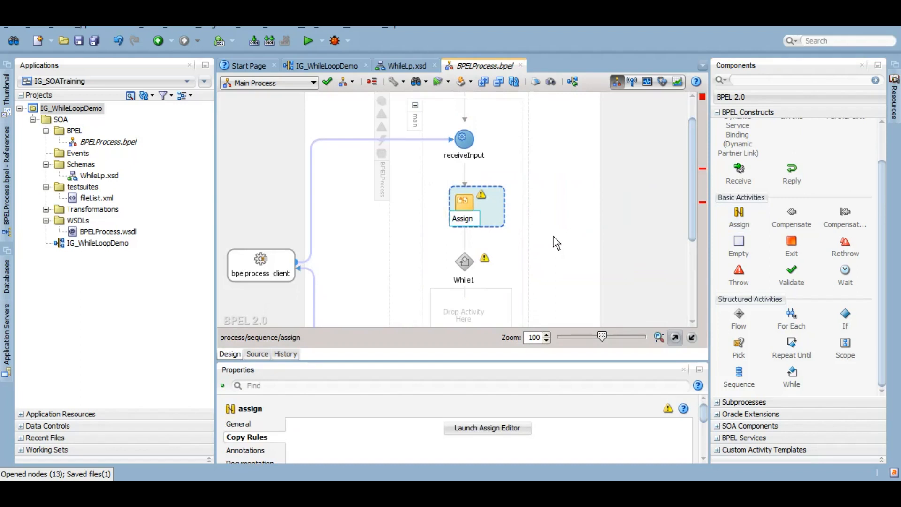
{"action": "type", "text": "AssignCount"}
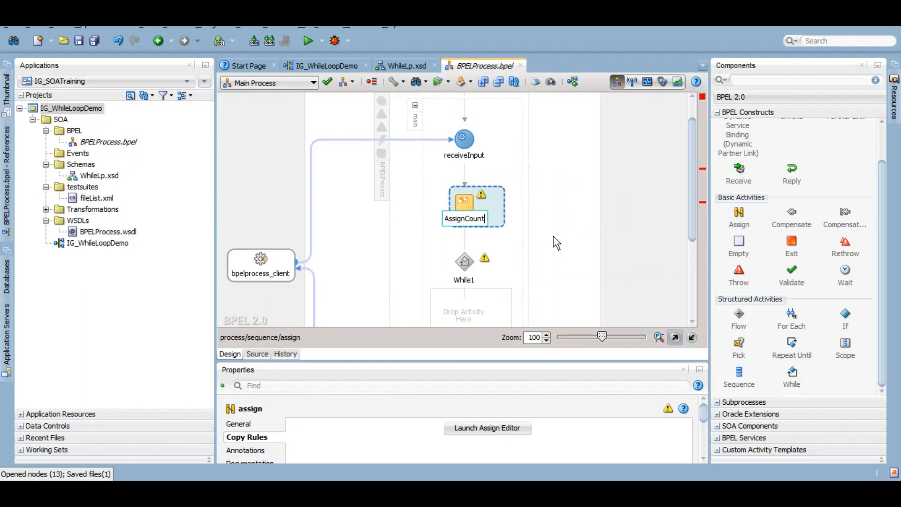
{"action": "type", "text": "AssignCounterVar"}
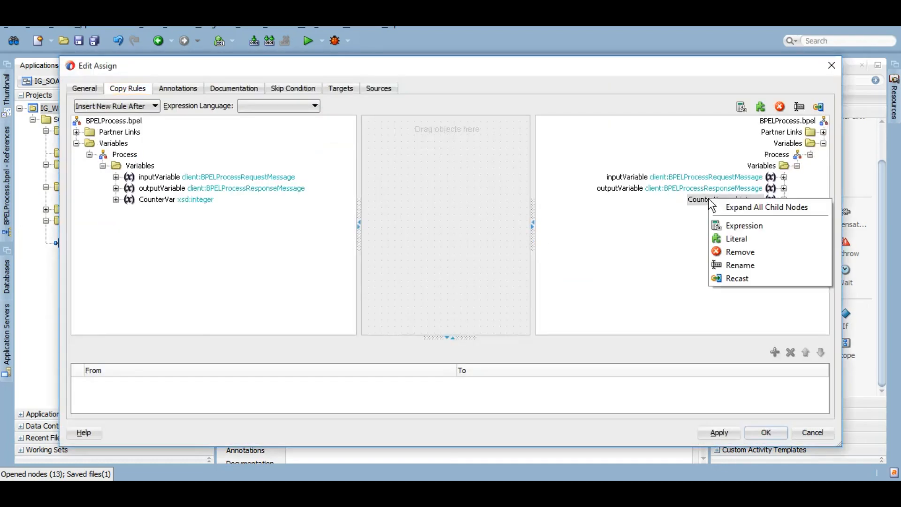
{"action": "left_click", "coordinate": [744, 225]}
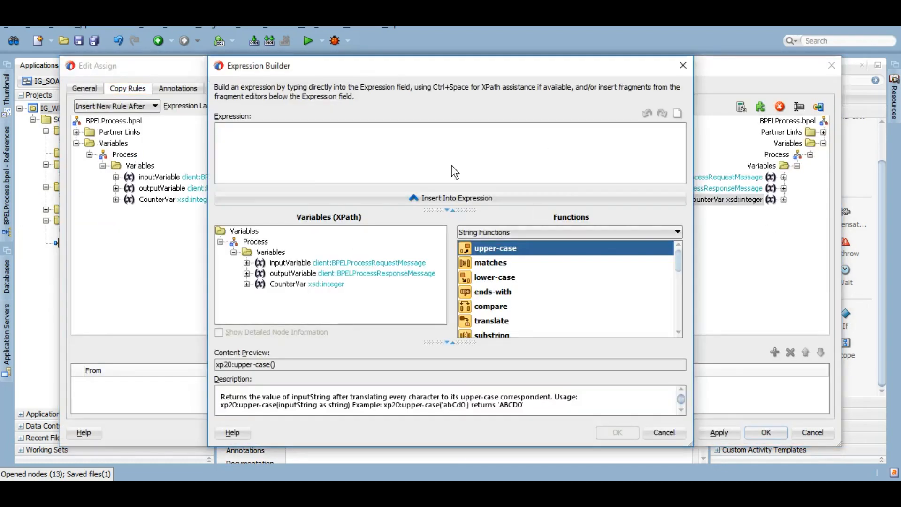
{"action": "type", "text": "1"}
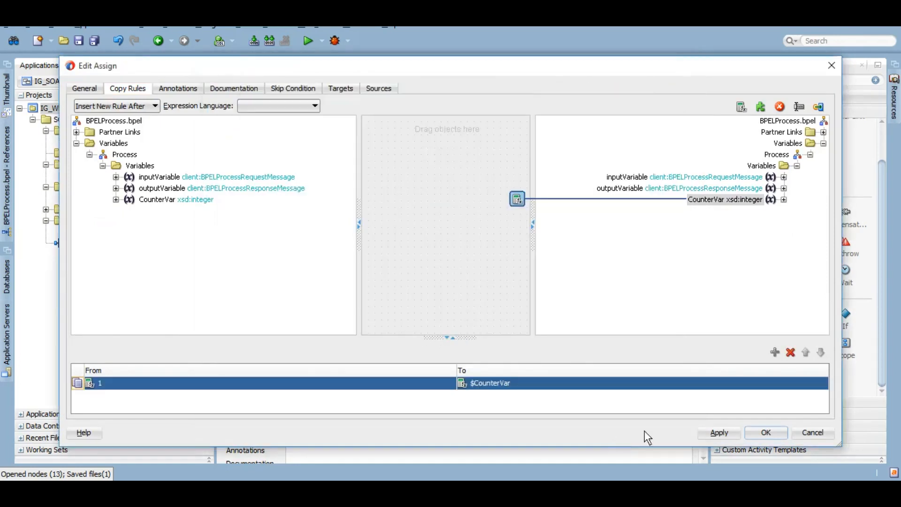
{"action": "left_click", "coordinate": [768, 432]}
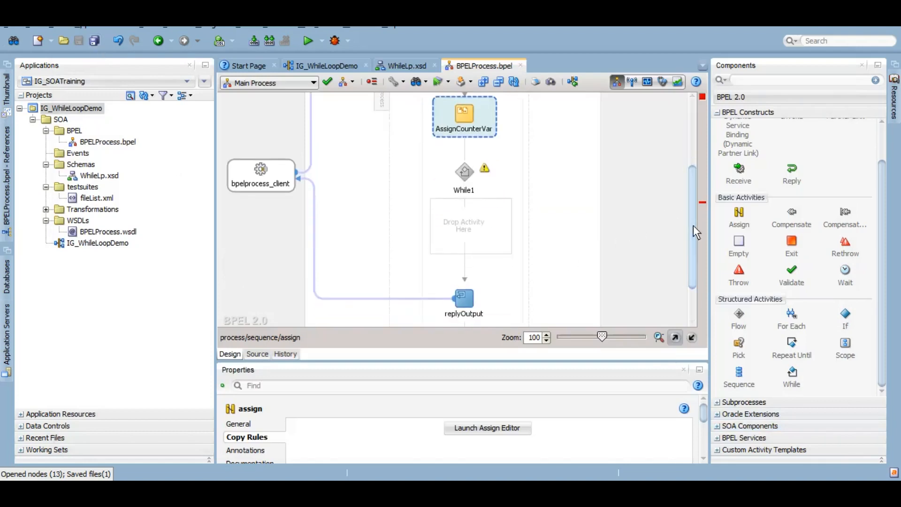
{"action": "mouse_move", "coordinate": [746, 225]}
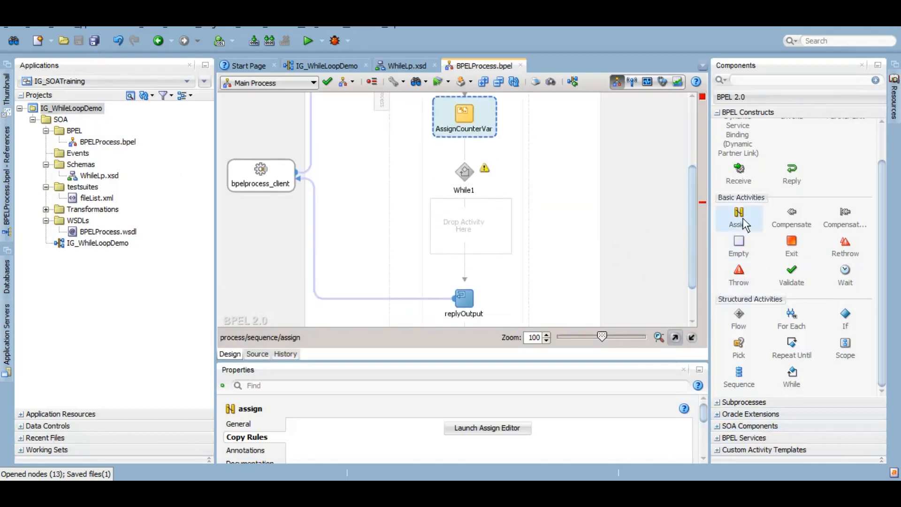
{"action": "mouse_move", "coordinate": [726, 220]}
{"action": "type", "text": "AssignIncrementa"}
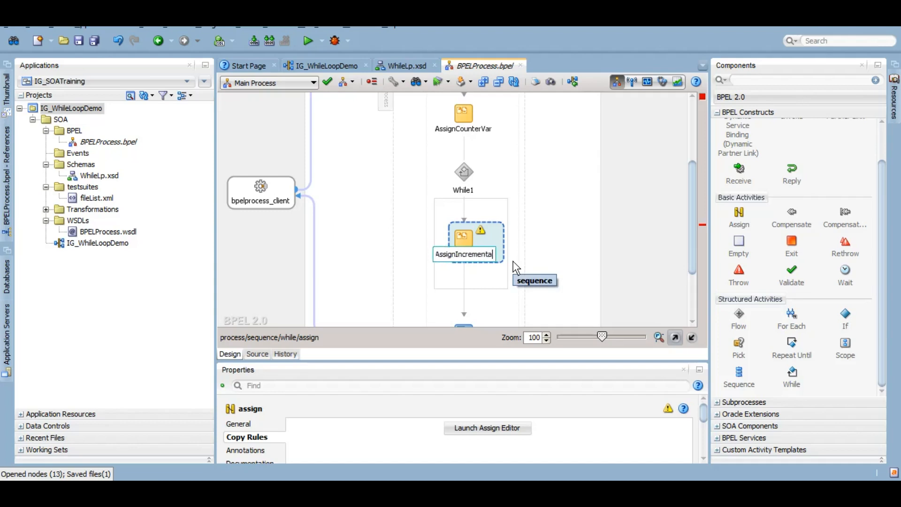
- Make AssignIncremental copy the expression $CounterVar + 1 into CounterVar
{"action": "left_click", "coordinate": [488, 428]}
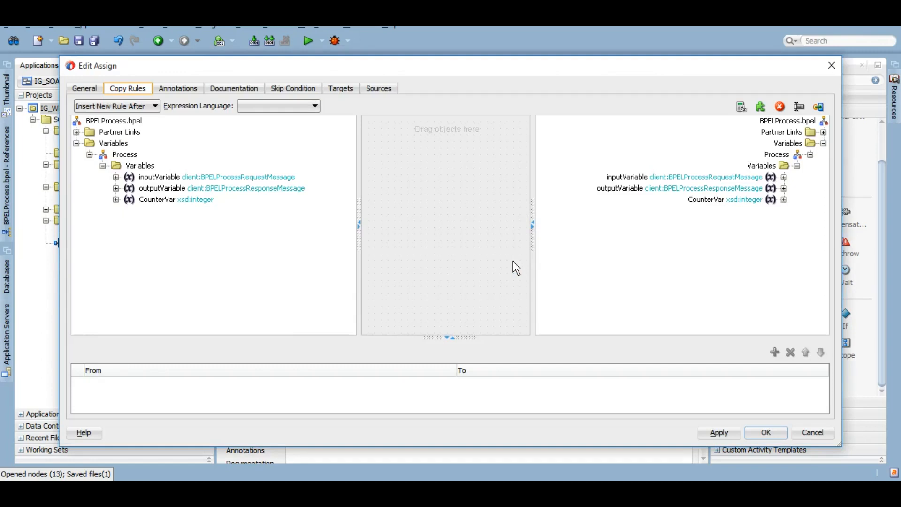
{"action": "right_click", "coordinate": [705, 199]}
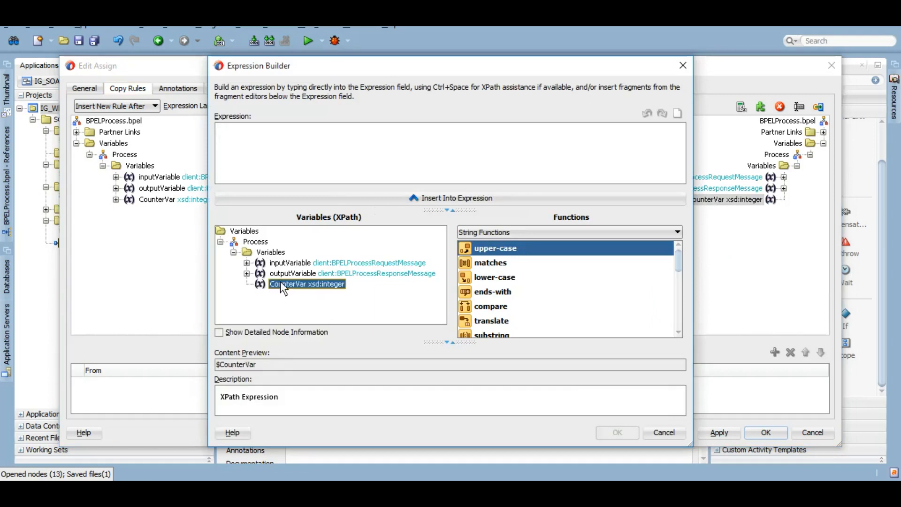
{"action": "type", "text": "$CounterVar +1"}
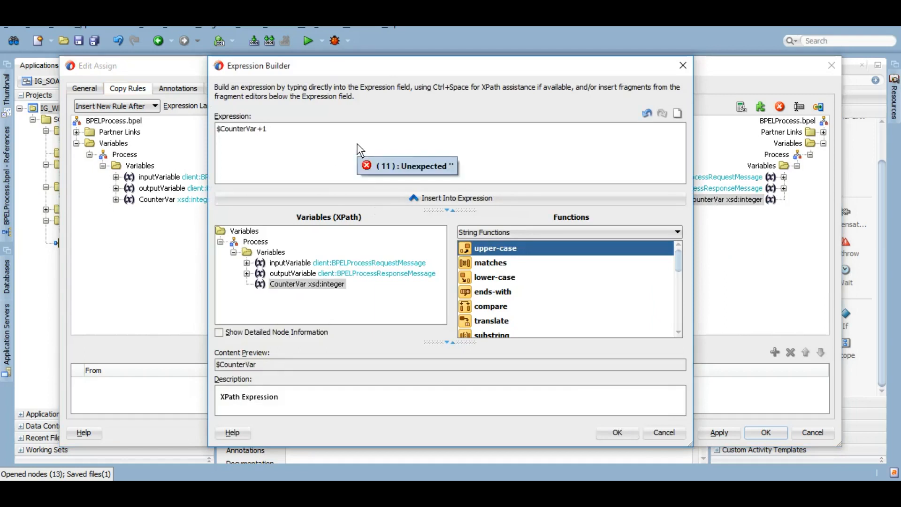
{"action": "left_click", "coordinate": [617, 432]}
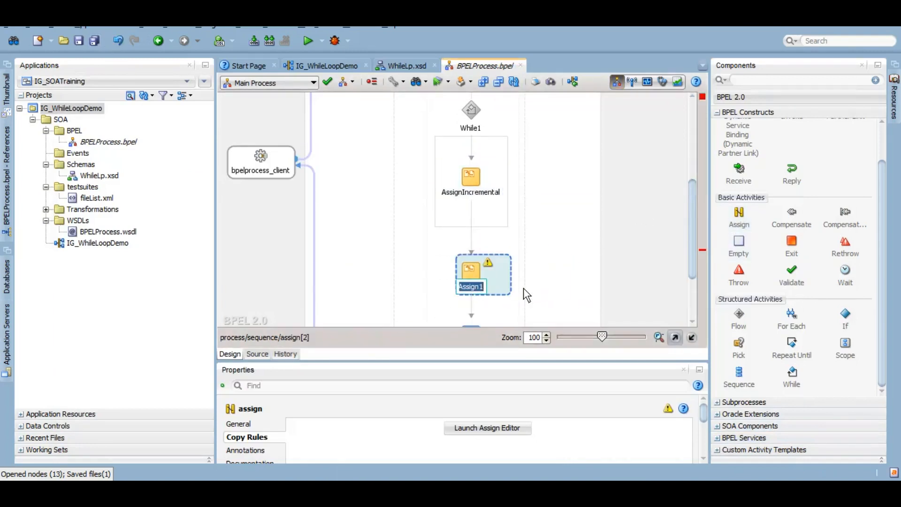
- Rename the assign after While1 to AssignOutput, fixing the AssignOup typo
{"action": "type", "text": "AssignOup"}
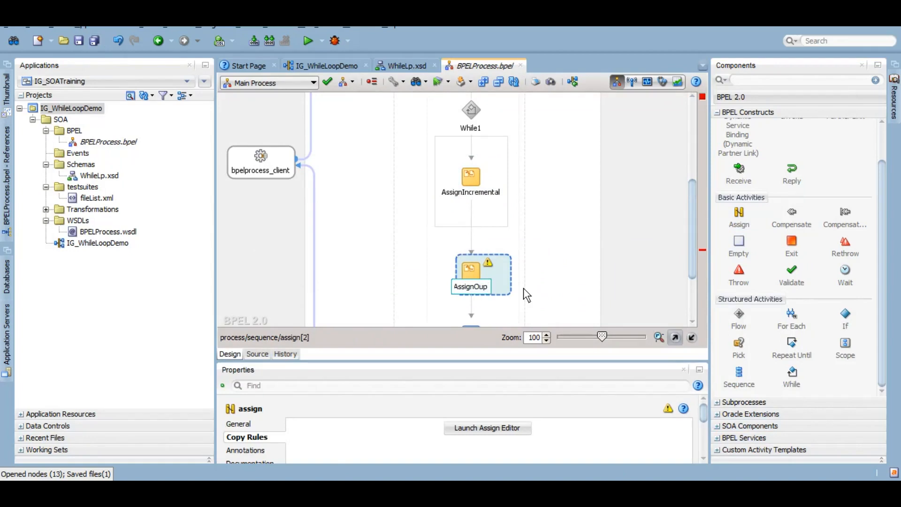
{"action": "double_click", "coordinate": [471, 287]}
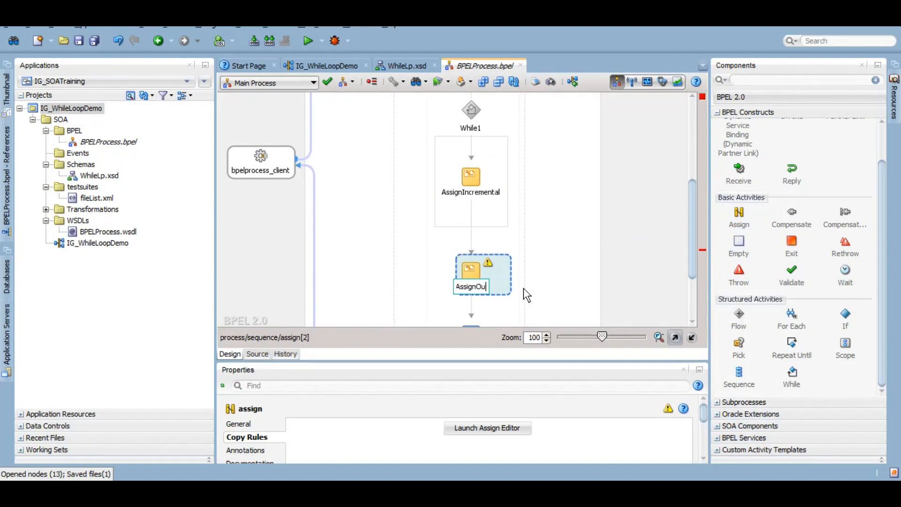
{"action": "type", "text": "tput"}
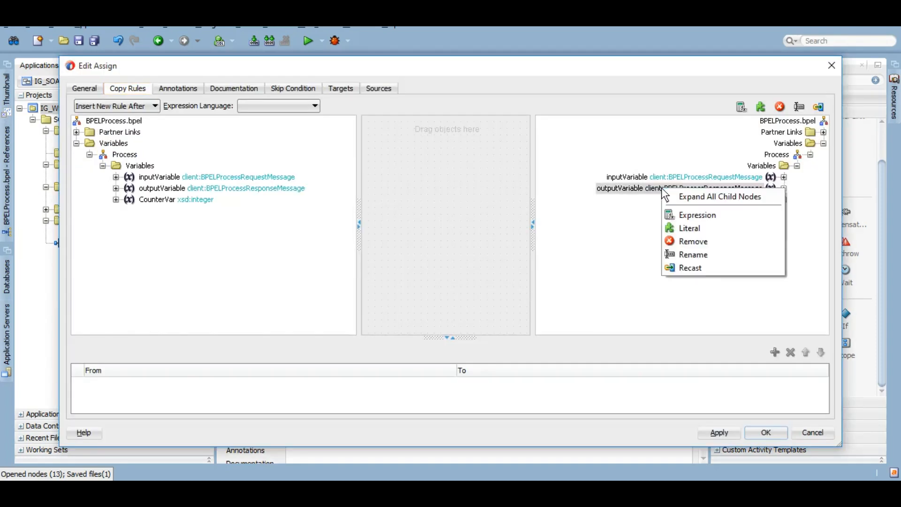
- Set outputVariable to concat('Total ', $CounterVar, ' loops have been executed')
{"action": "left_click", "coordinate": [719, 197]}
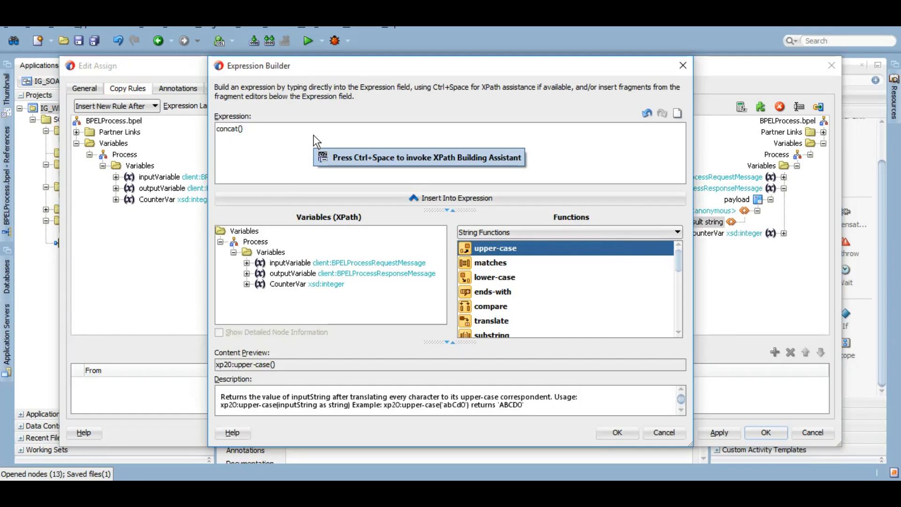
{"action": "type", "text": "Tota"}
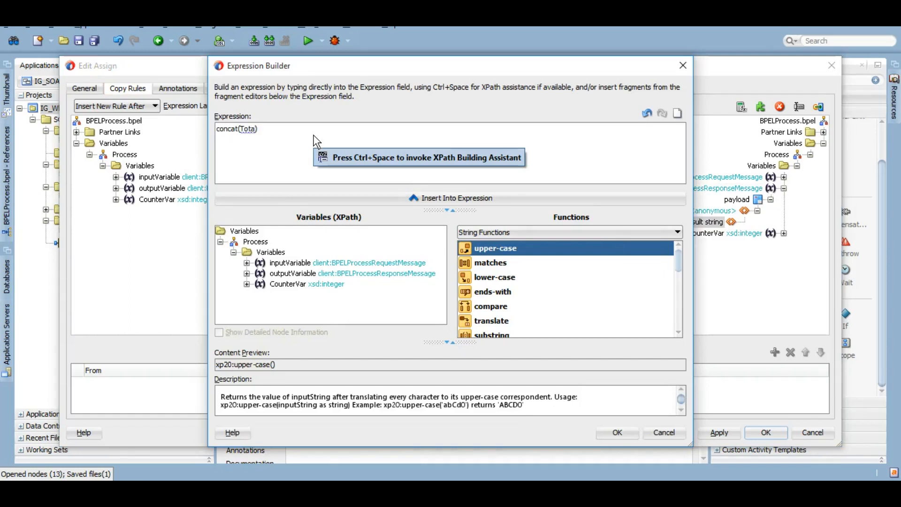
{"action": "type", "text": "l"}
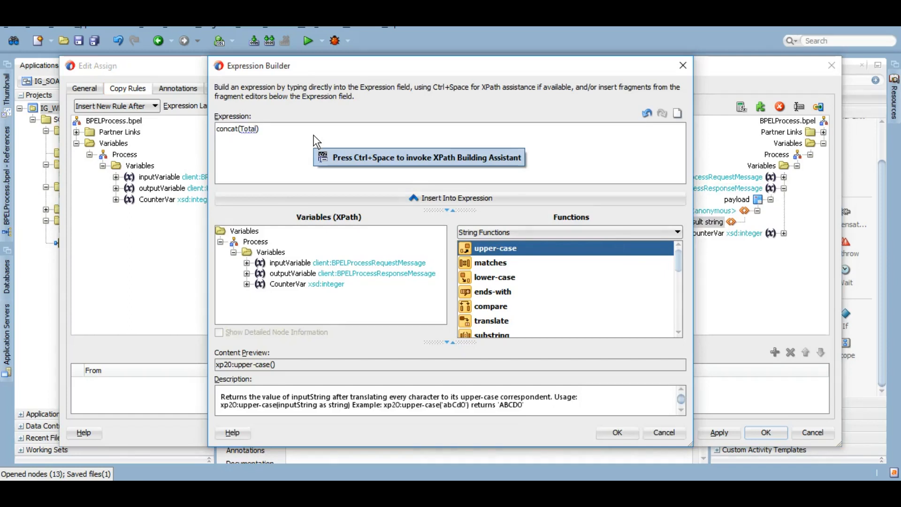
{"action": "type", "text": ","}
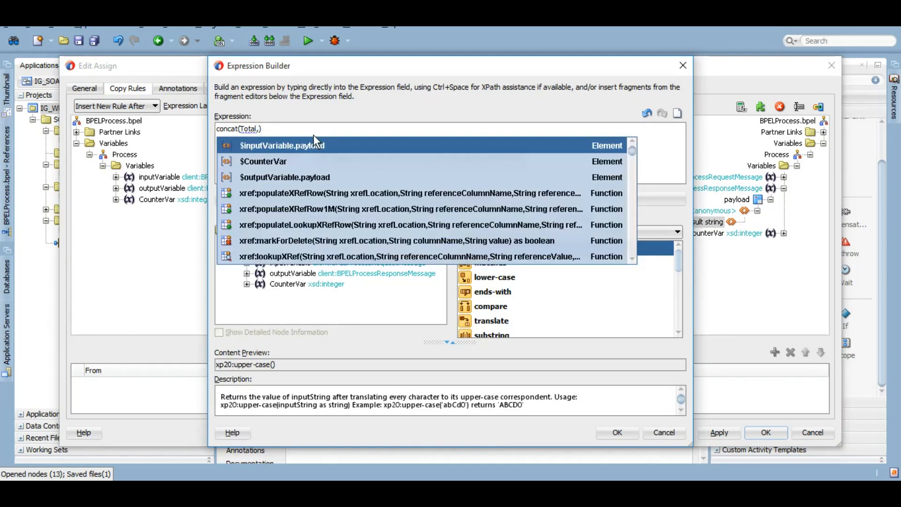
{"action": "left_click", "coordinate": [263, 161]}
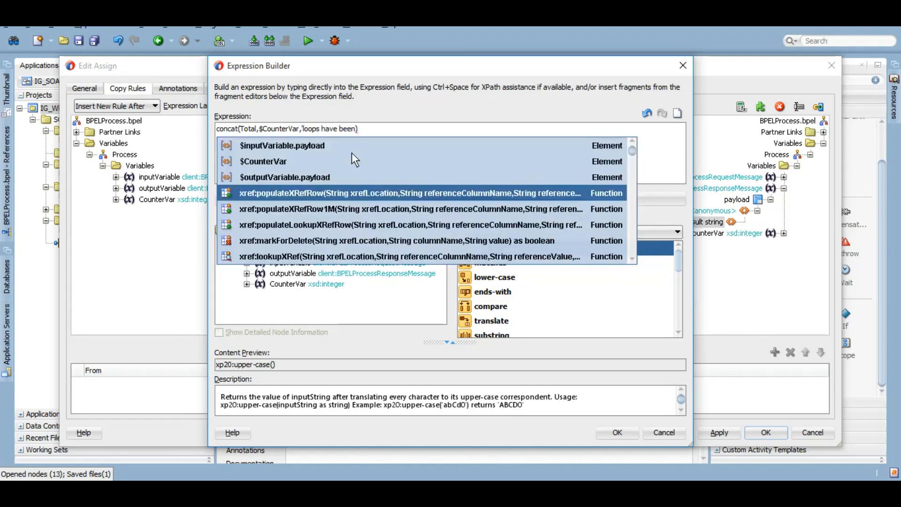
{"action": "type", "text": "executed'"}
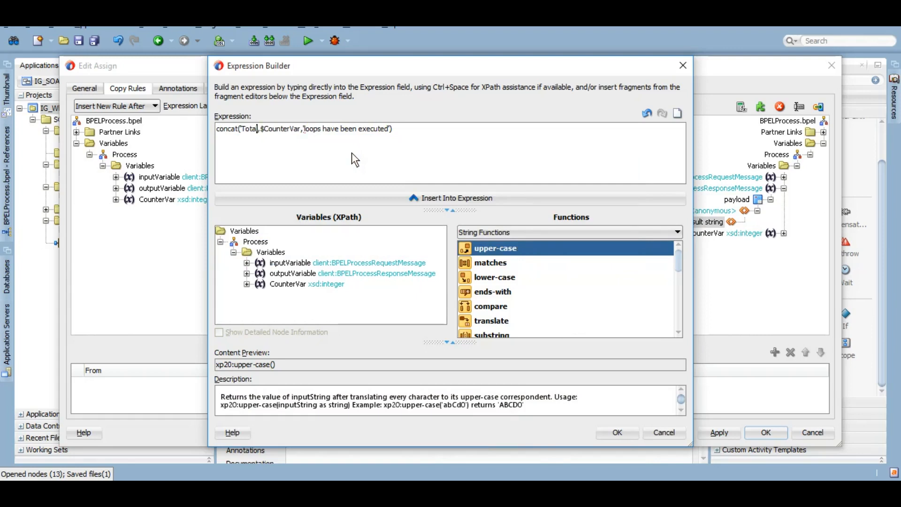
{"action": "type", "text": "\" \""}
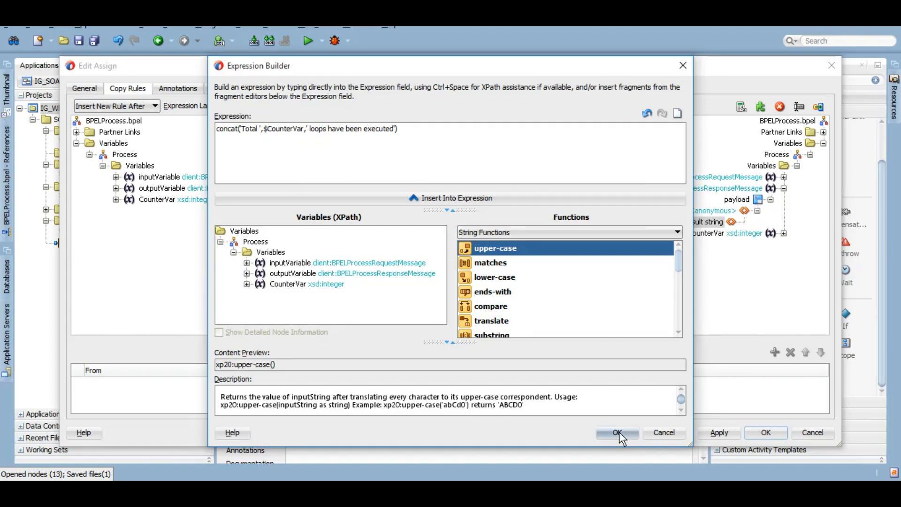
{"action": "left_click", "coordinate": [617, 432]}
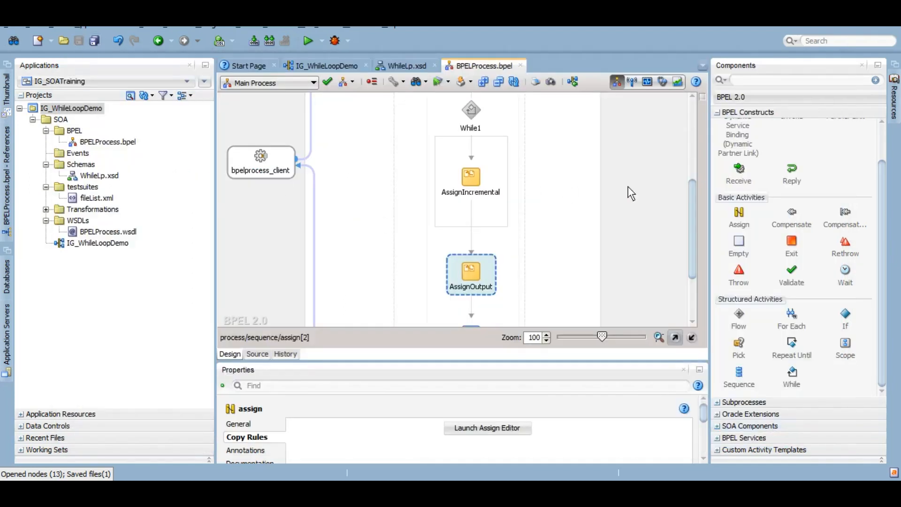
{"action": "mouse_move", "coordinate": [701, 223]}
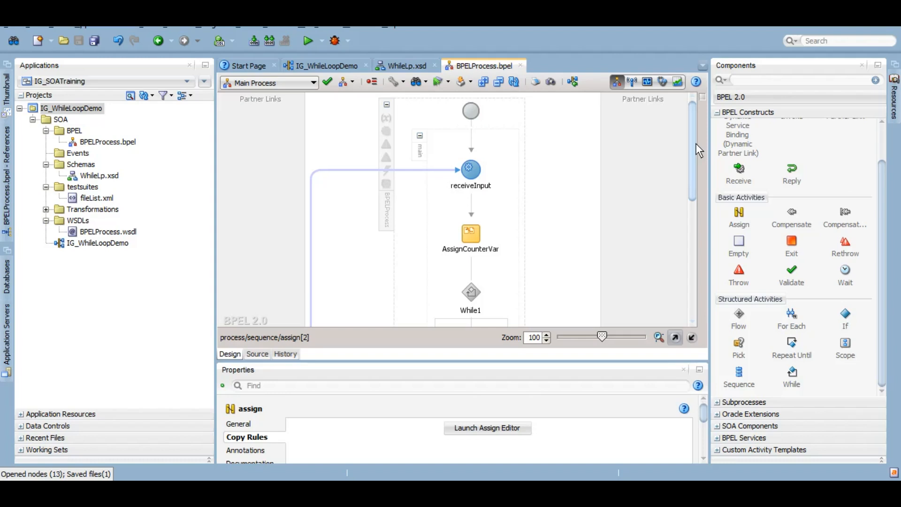
{"action": "scroll", "scroll_direction": "down", "scroll_amount": 3}
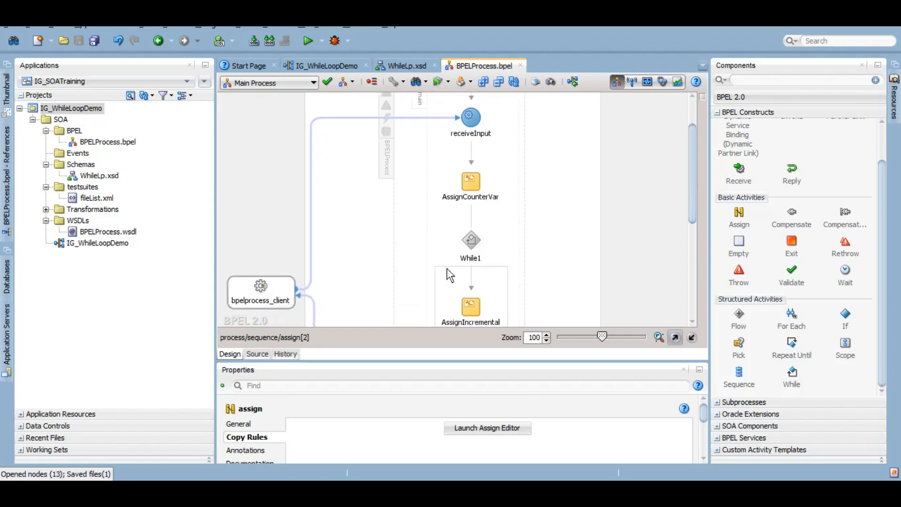
{"action": "mouse_move", "coordinate": [471, 120]}
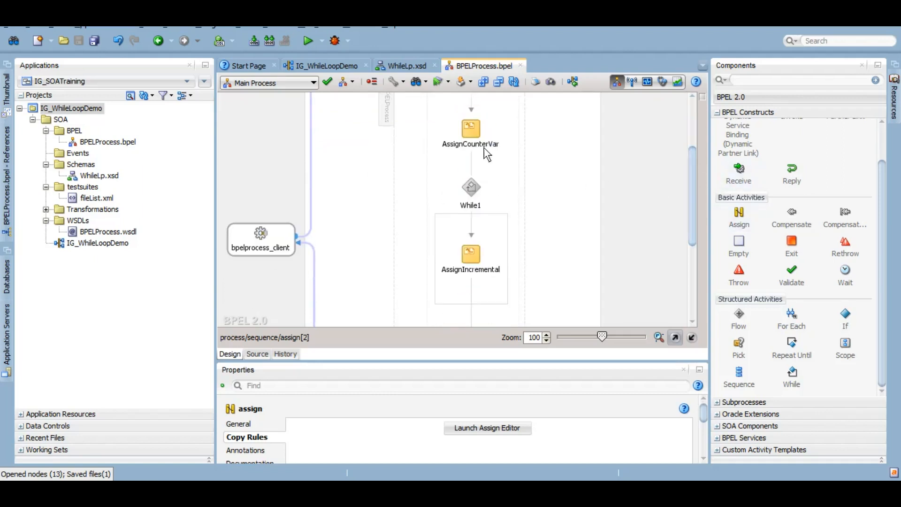
{"action": "mouse_move", "coordinate": [471, 190]}
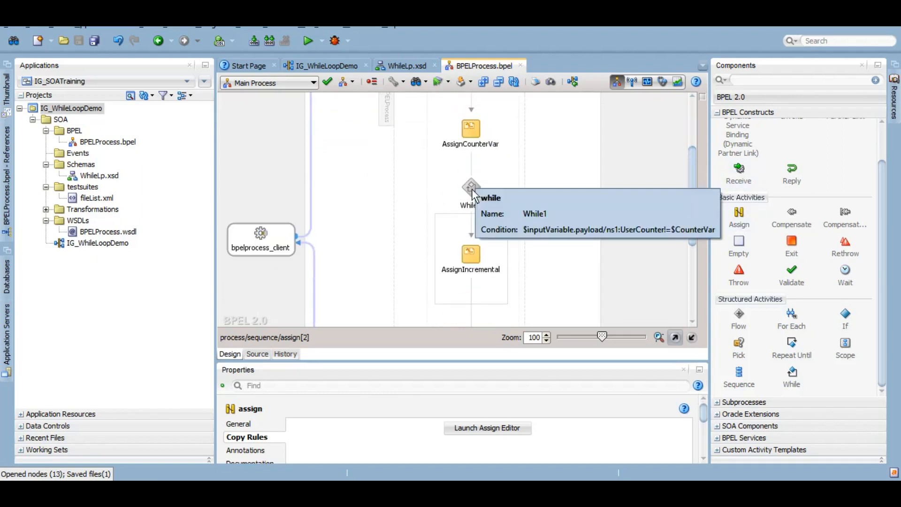
- Review and confirm While1's condition $inputVariable.payload/ns1:UserCounter != $CounterVar
{"action": "double_click", "coordinate": [469, 186]}
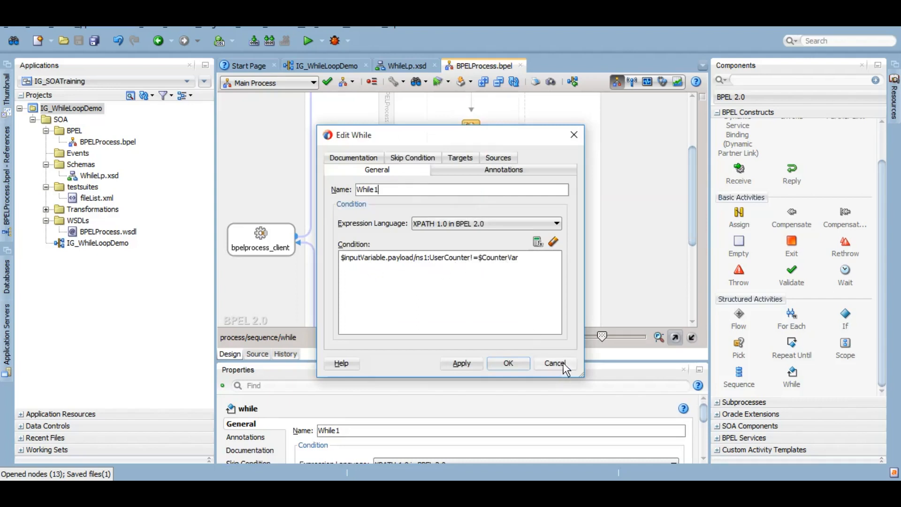
{"action": "left_click", "coordinate": [555, 363]}
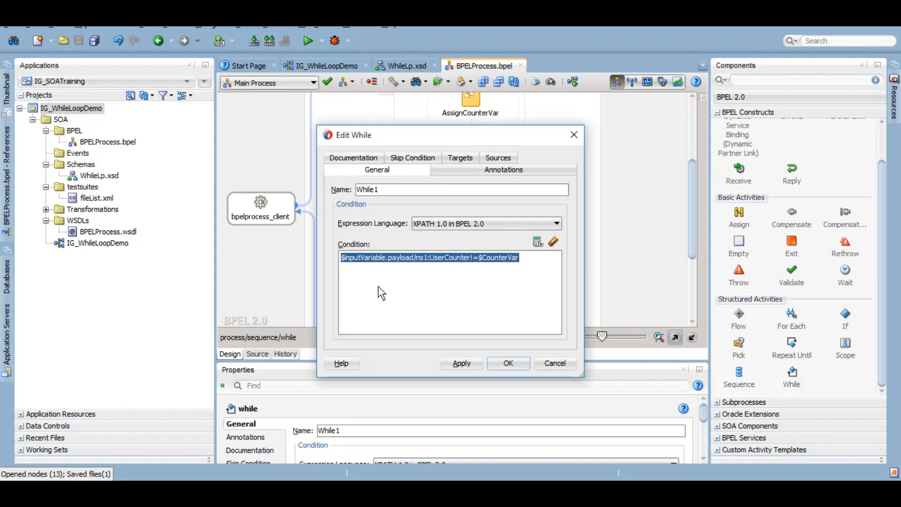
{"action": "mouse_move", "coordinate": [431, 316]}
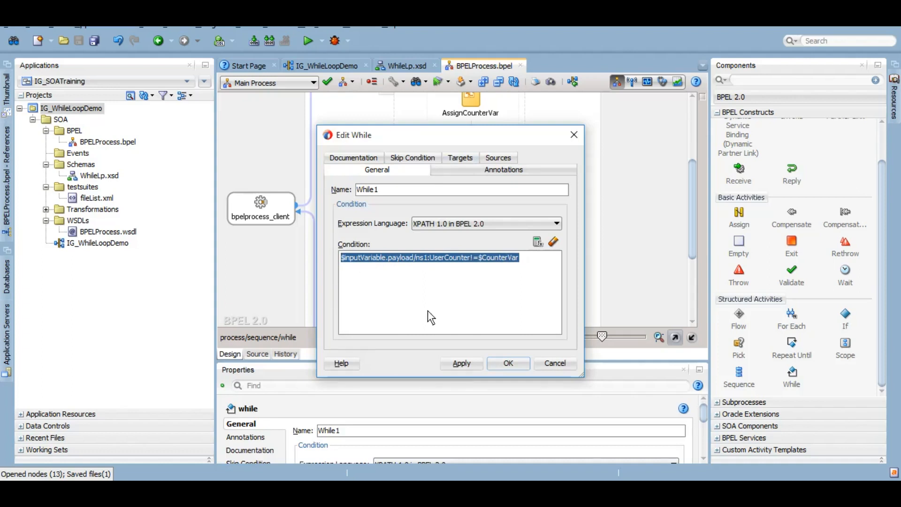
{"action": "mouse_move", "coordinate": [481, 280]}
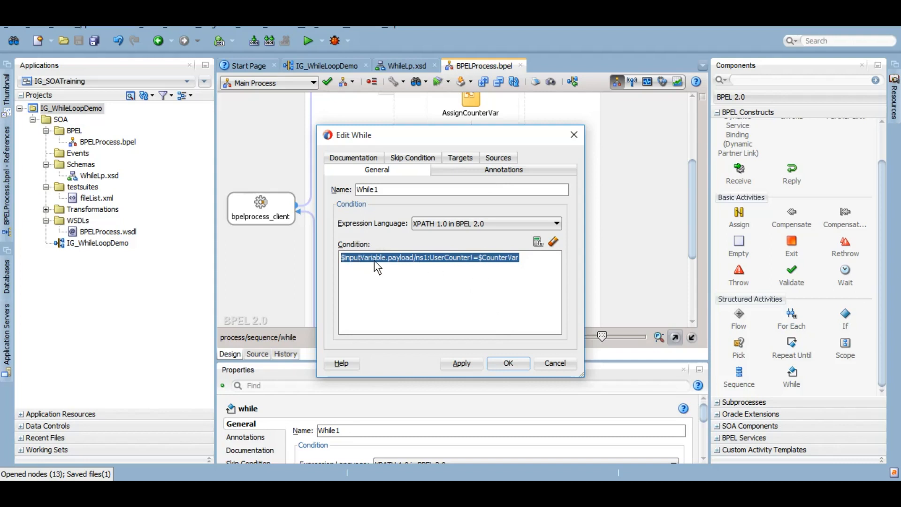
{"action": "mouse_move", "coordinate": [445, 270]}
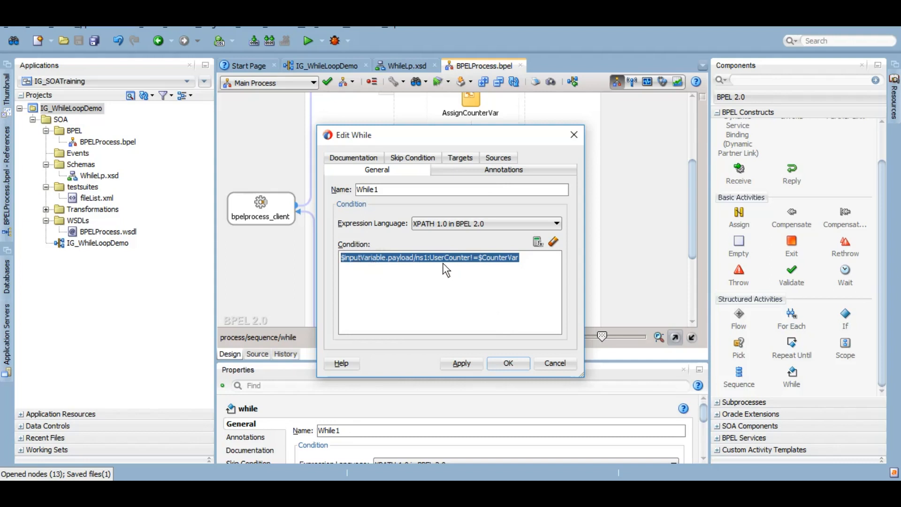
{"action": "mouse_move", "coordinate": [461, 271]}
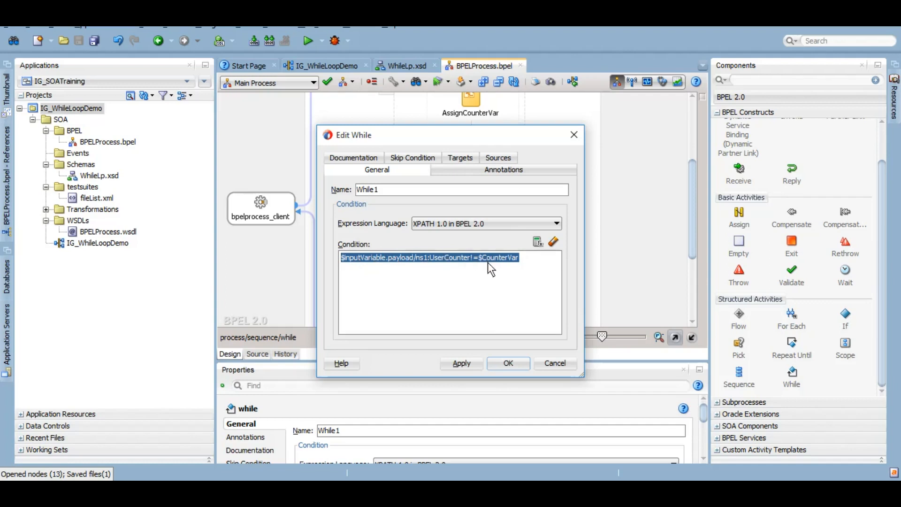
{"action": "mouse_move", "coordinate": [422, 286]}
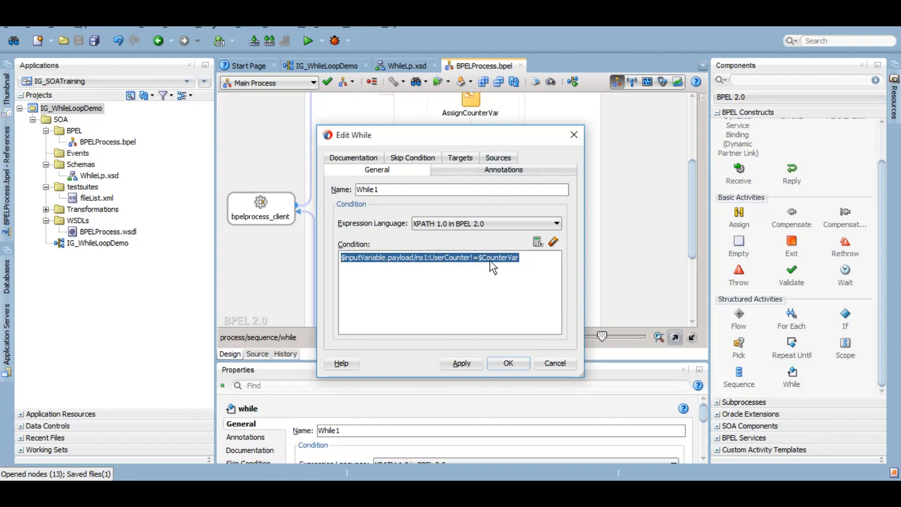
{"action": "left_click", "coordinate": [508, 364]}
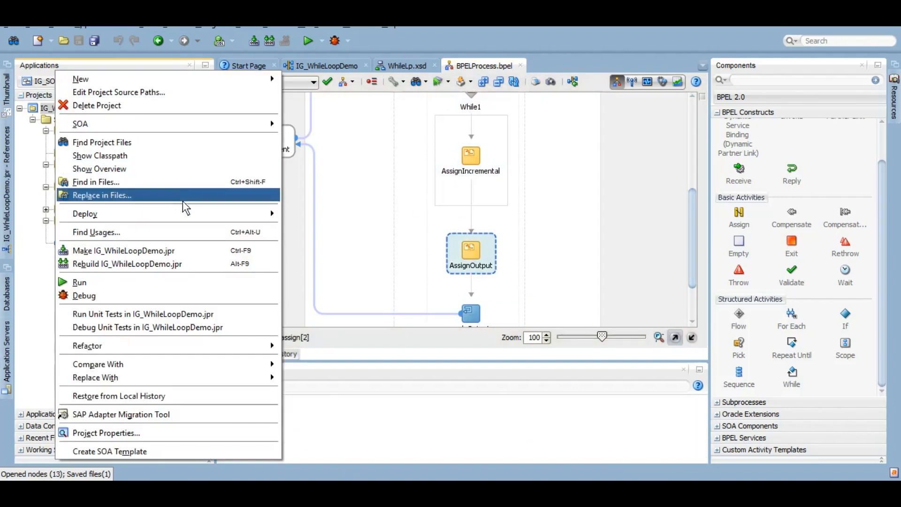
- Deploy the IG_WhileLoopDemo project to the compact_domain server connection
{"action": "left_click", "coordinate": [85, 213]}
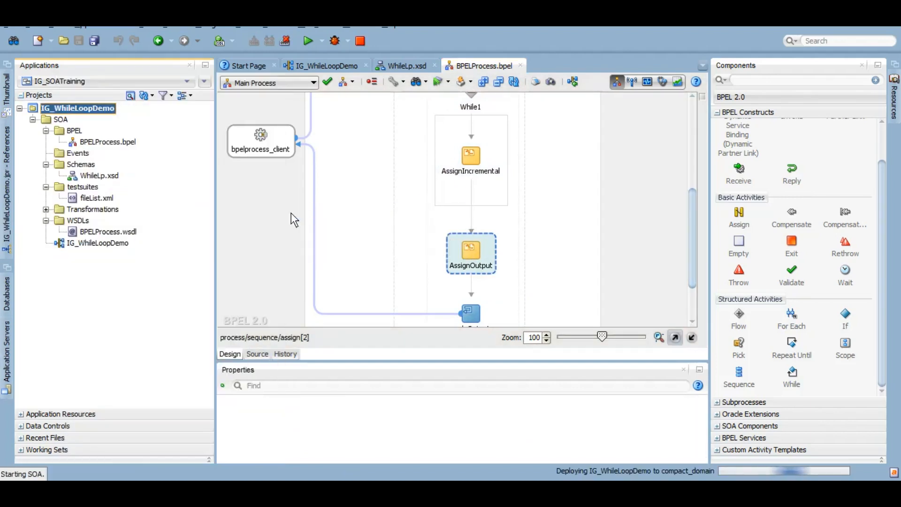
{"action": "left_click", "coordinate": [326, 65]}
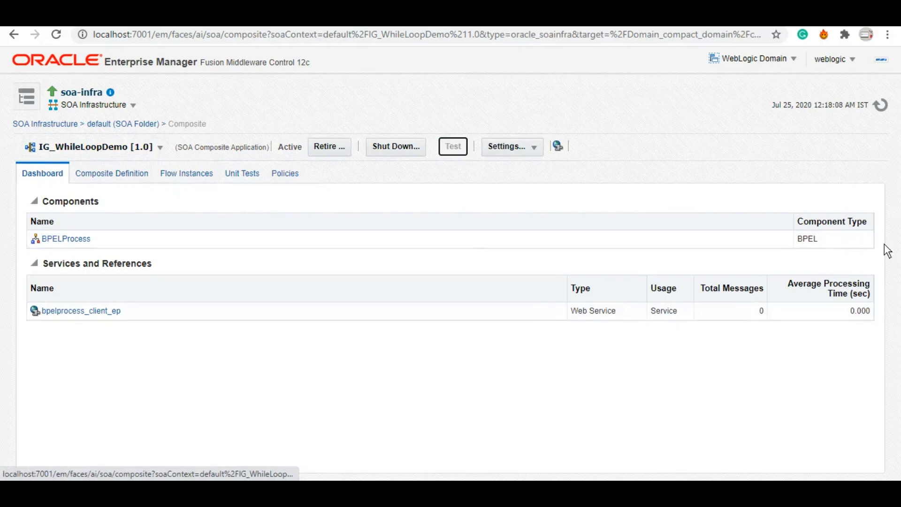
- Test the composite web service with UserCounter 3, returning 'Total 3 loops have been executed'
{"action": "left_click", "coordinate": [453, 147]}
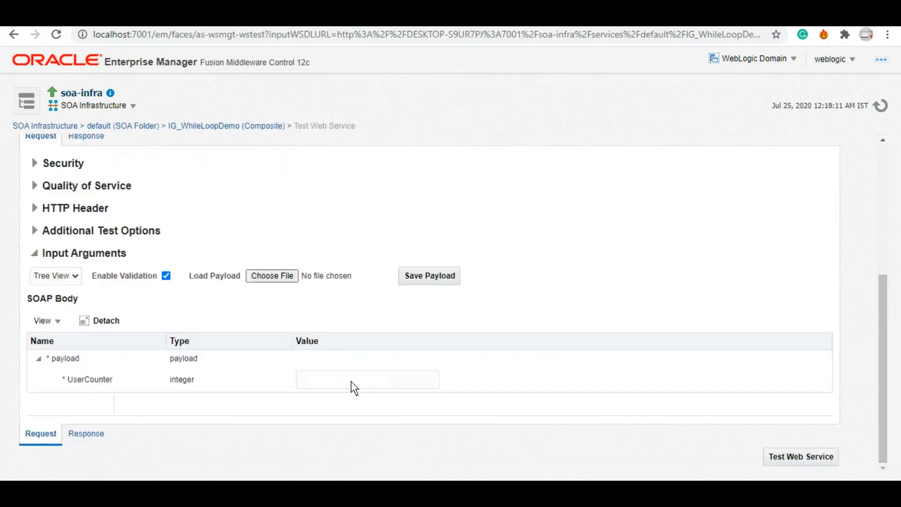
{"action": "type", "text": "3"}
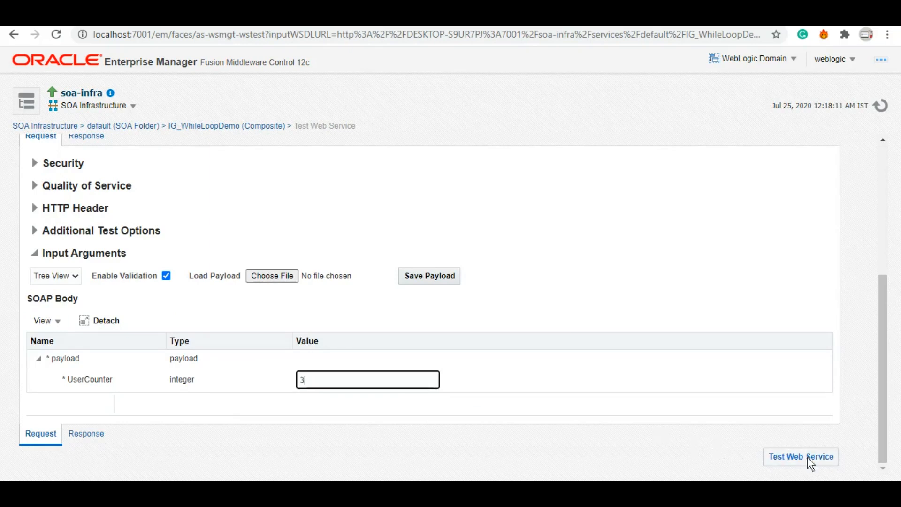
{"action": "left_click", "coordinate": [801, 457]}
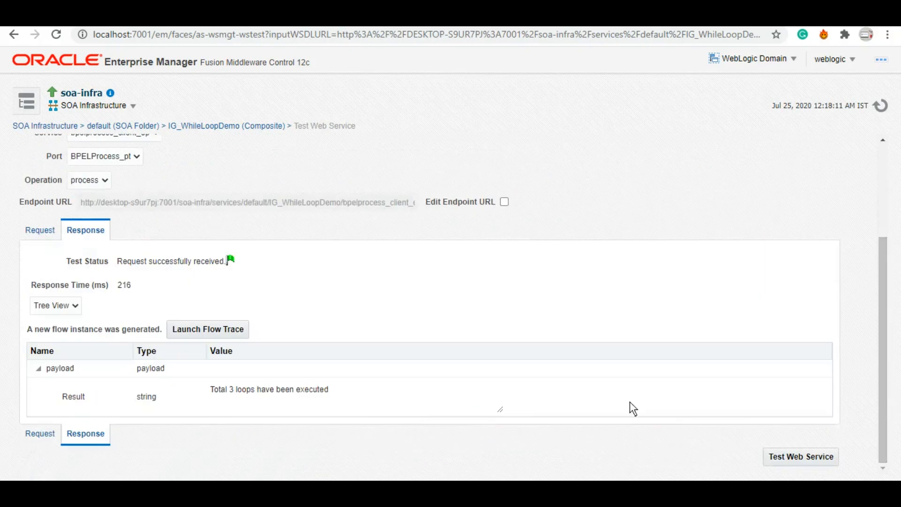
{"action": "mouse_move", "coordinate": [291, 399]}
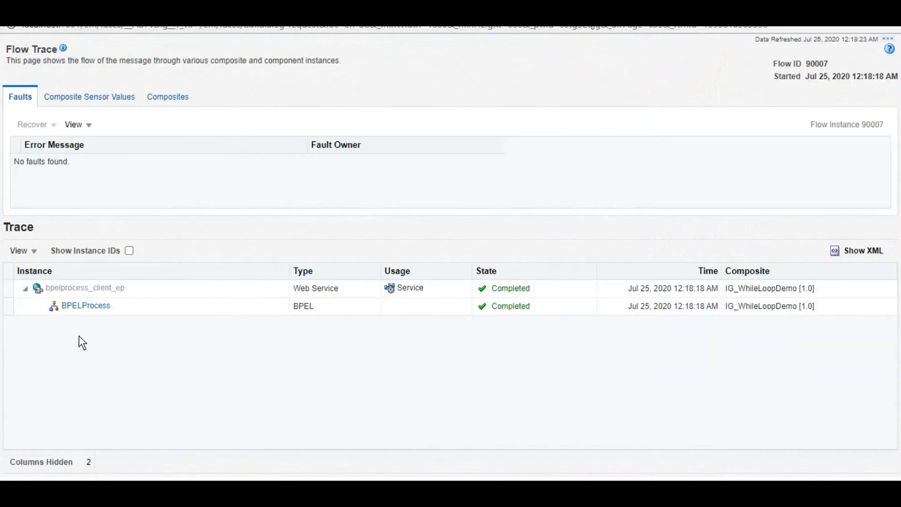
- Show the BPELProcess instance's Flow view from the Flow Trace
{"action": "left_click", "coordinate": [85, 305]}
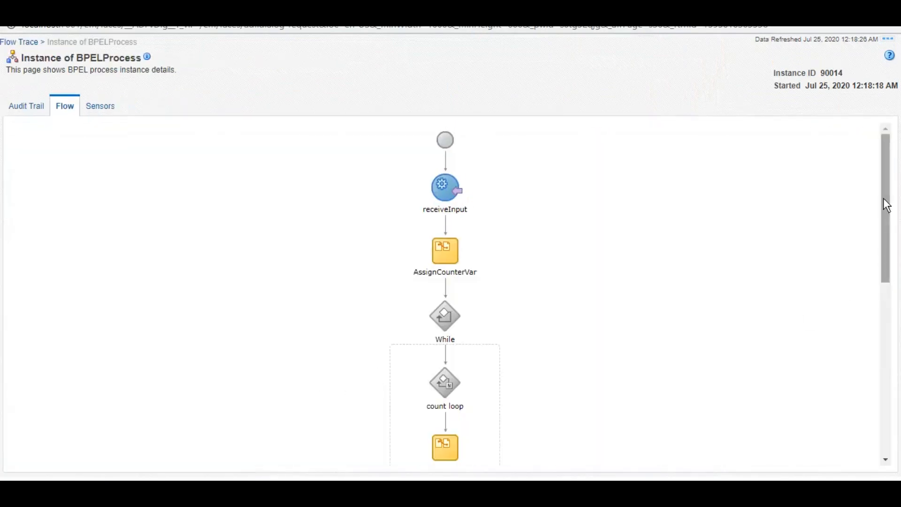
{"action": "scroll", "scroll_direction": "down", "scroll_amount": 3}
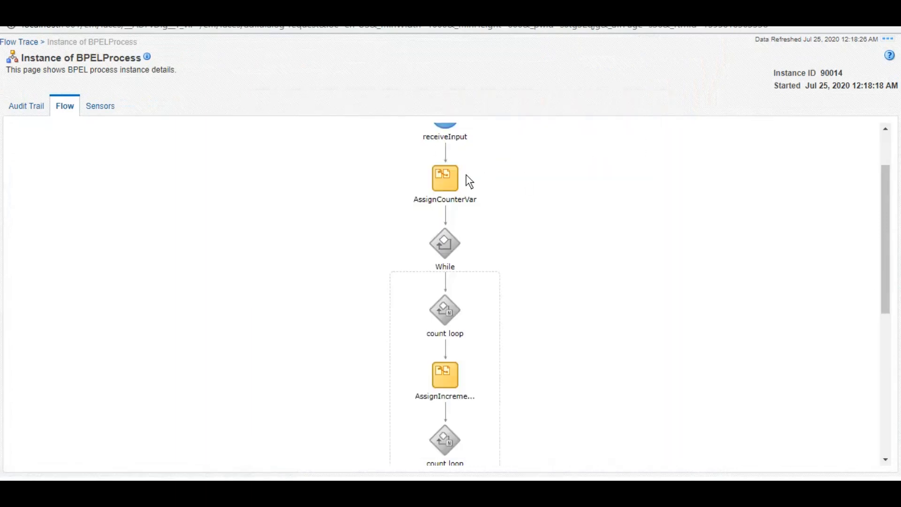
{"action": "left_click", "coordinate": [444, 176]}
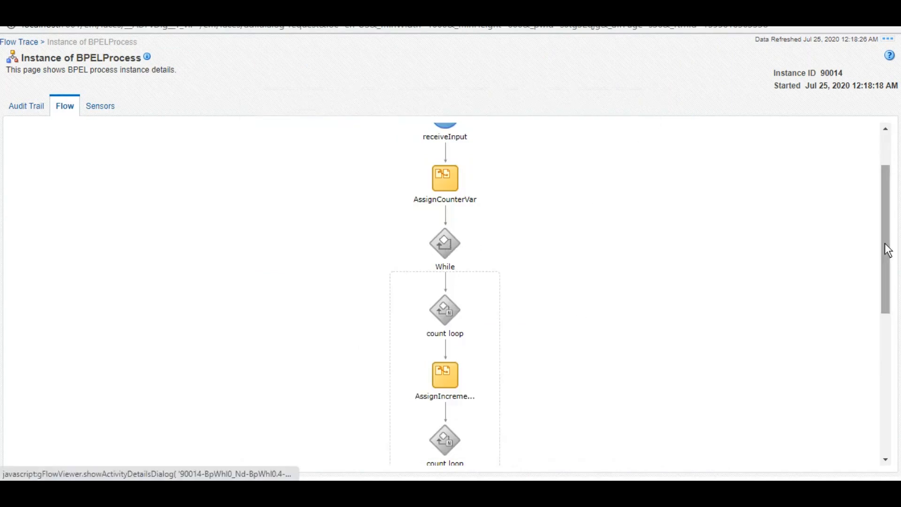
- Review audit details of the first loop check and the AssignIncremental step
{"action": "left_click", "coordinate": [445, 309]}
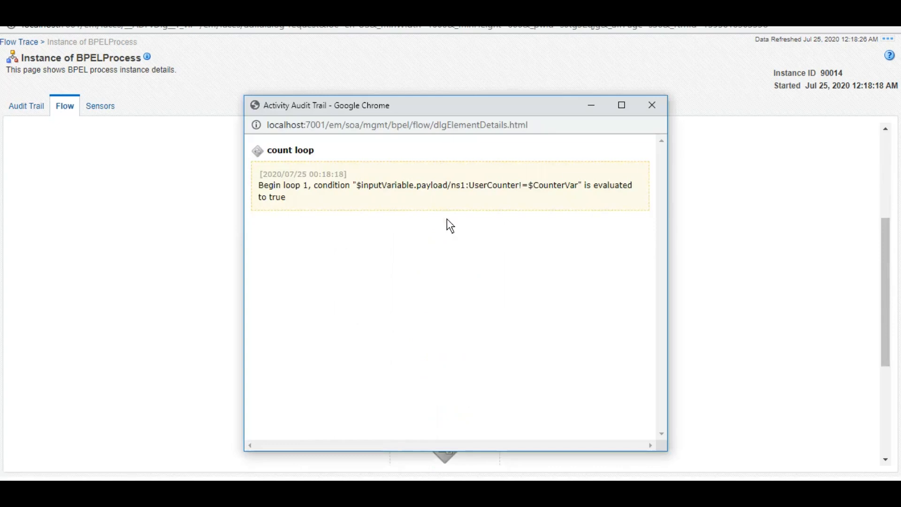
{"action": "mouse_move", "coordinate": [608, 187]}
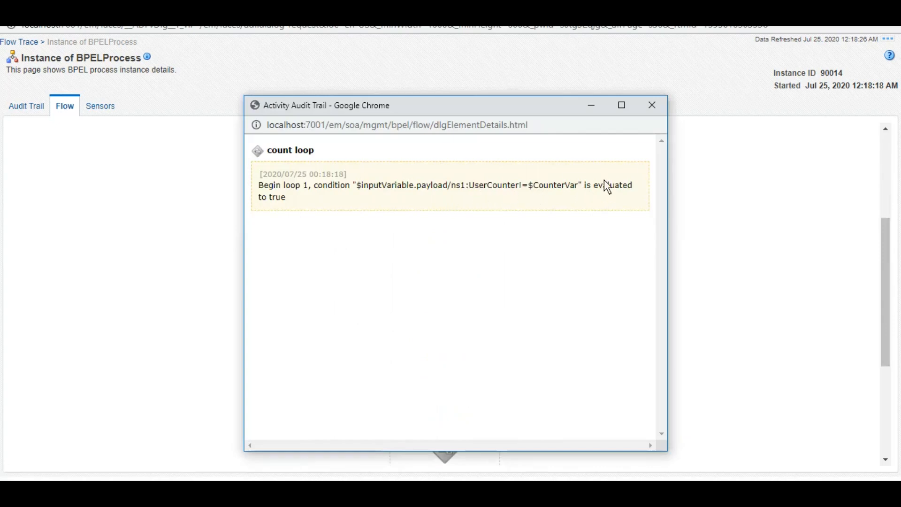
{"action": "left_click", "coordinate": [652, 105]}
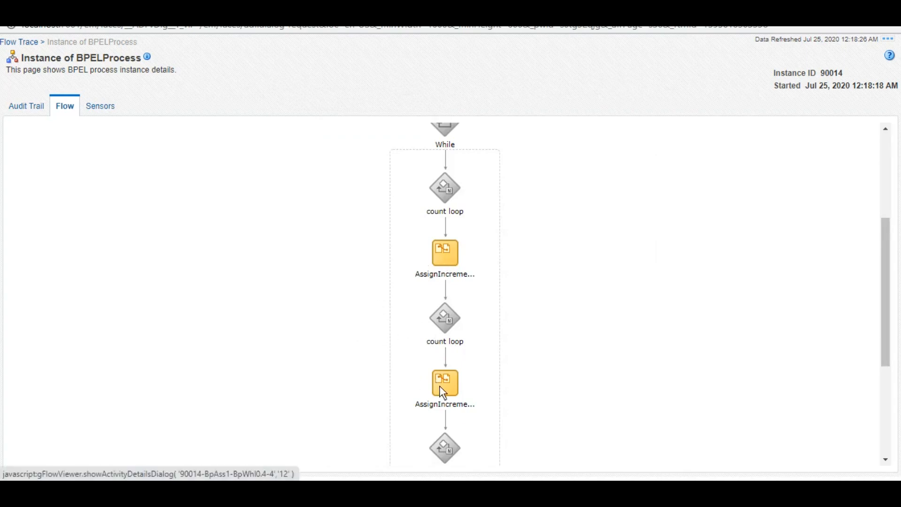
{"action": "left_click", "coordinate": [443, 383]}
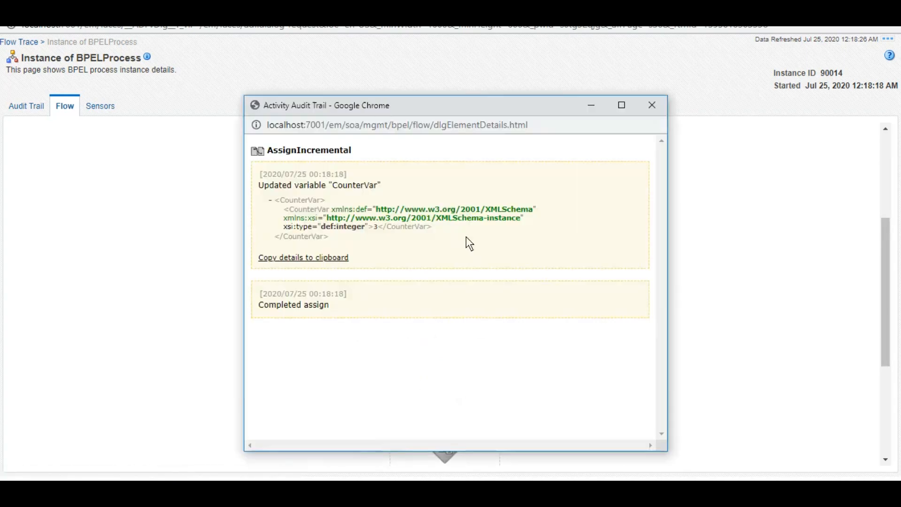
{"action": "mouse_move", "coordinate": [653, 104]}
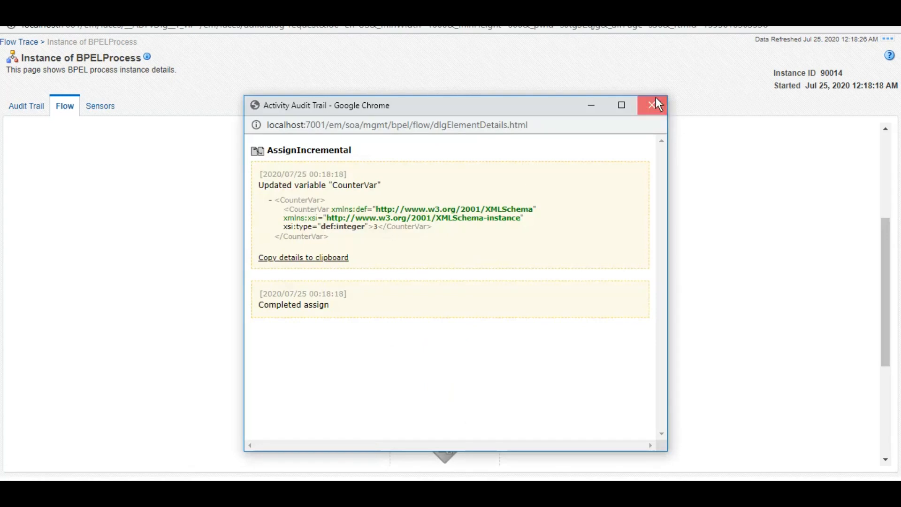
- Close the increment audit details and review the final count loop exit
{"action": "left_click", "coordinate": [652, 105]}
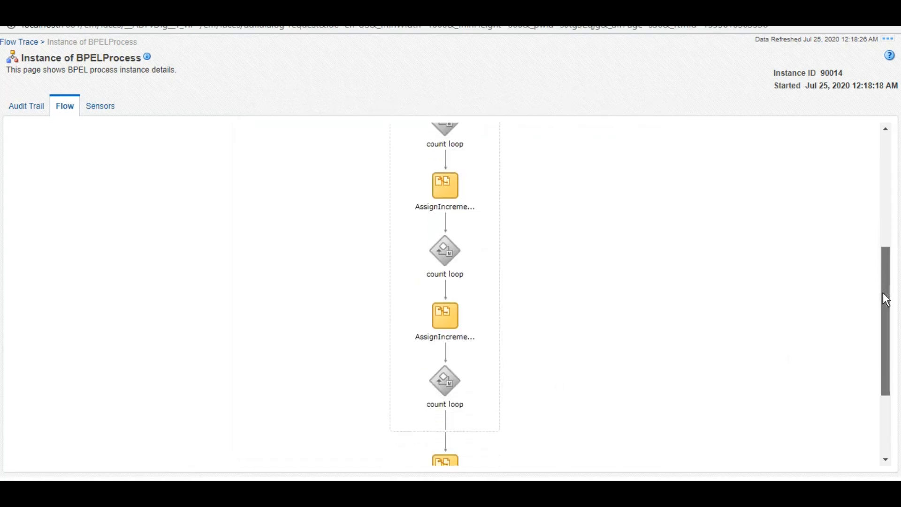
{"action": "scroll", "scroll_direction": "down", "scroll_amount": 3}
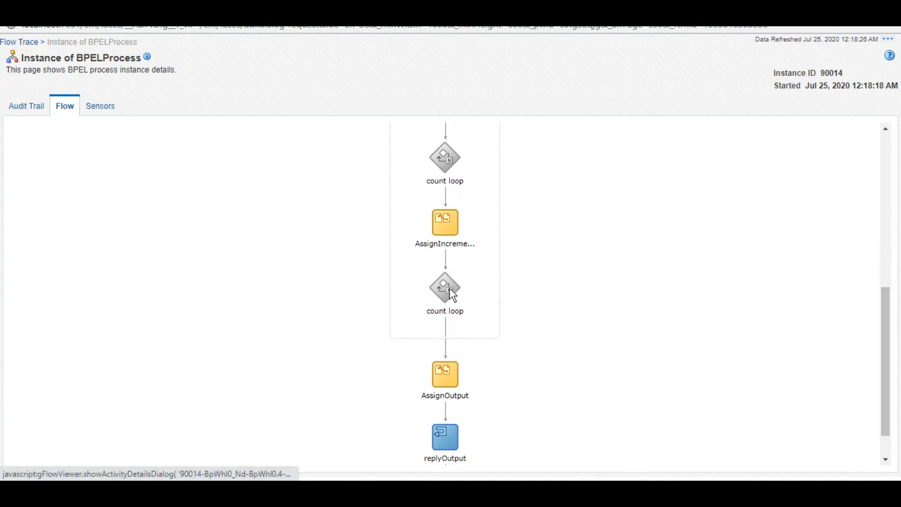
{"action": "mouse_move", "coordinate": [427, 214]}
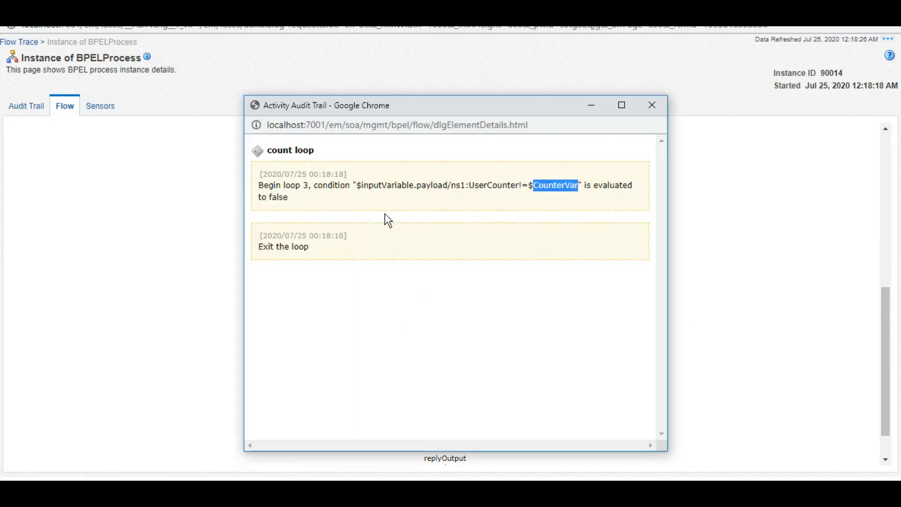
{"action": "left_click", "coordinate": [652, 105]}
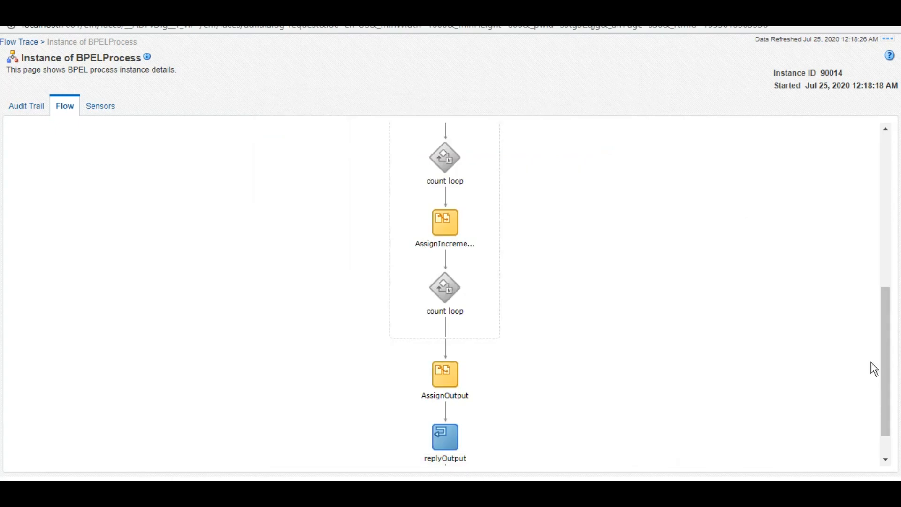
- View the AssignOutput audit showing 'Total 3 loops have been executed', then close it
{"action": "left_click", "coordinate": [444, 373]}
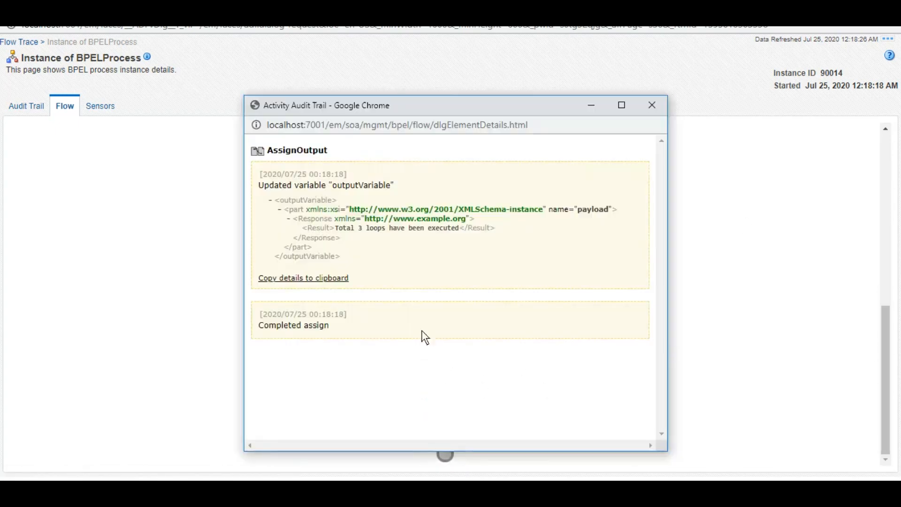
{"action": "left_click_drag", "start_coordinate": [334, 228], "coordinate": [458, 228]}
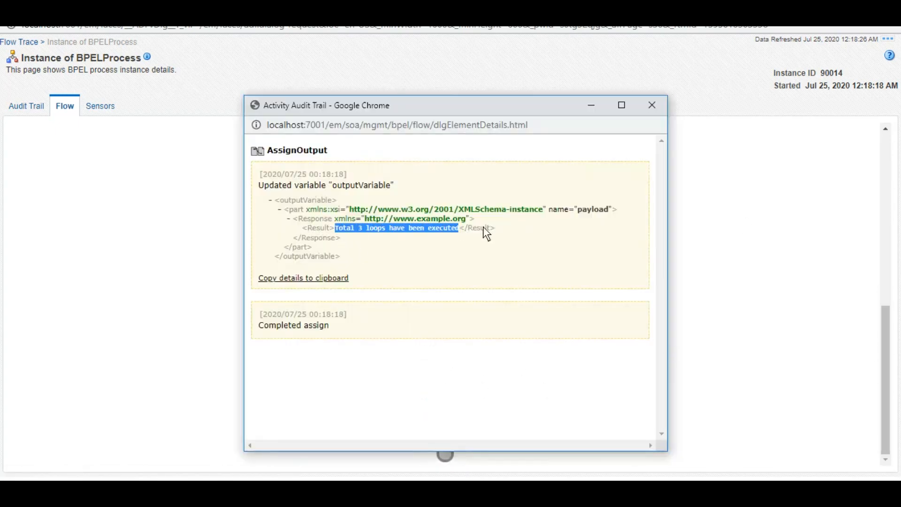
{"action": "left_click", "coordinate": [652, 104]}
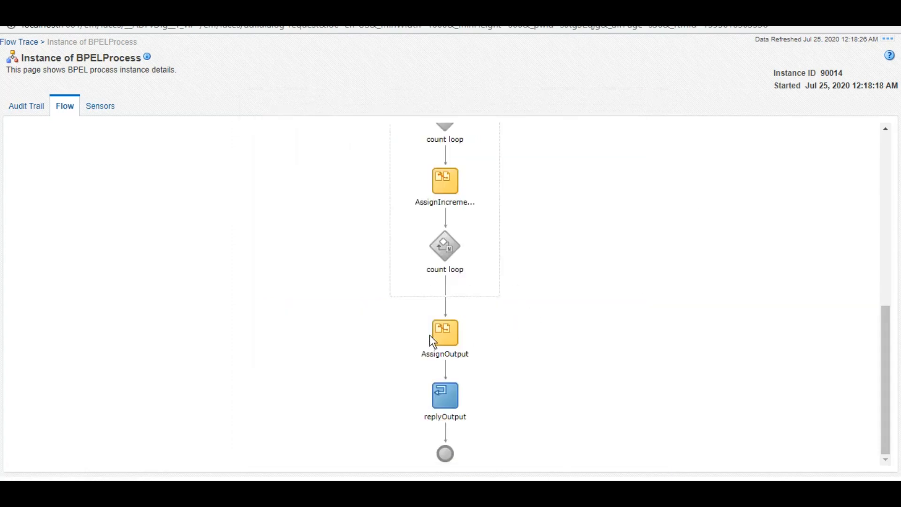
{"action": "mouse_move", "coordinate": [580, 303]}
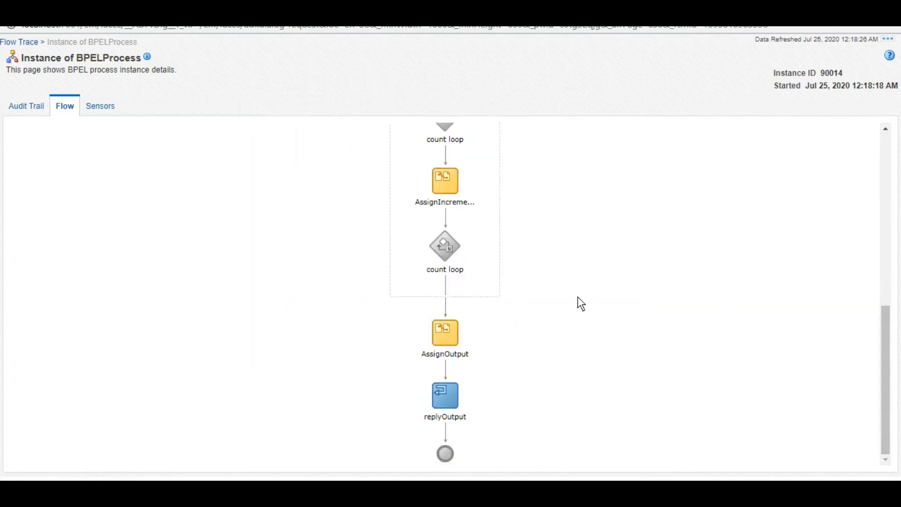